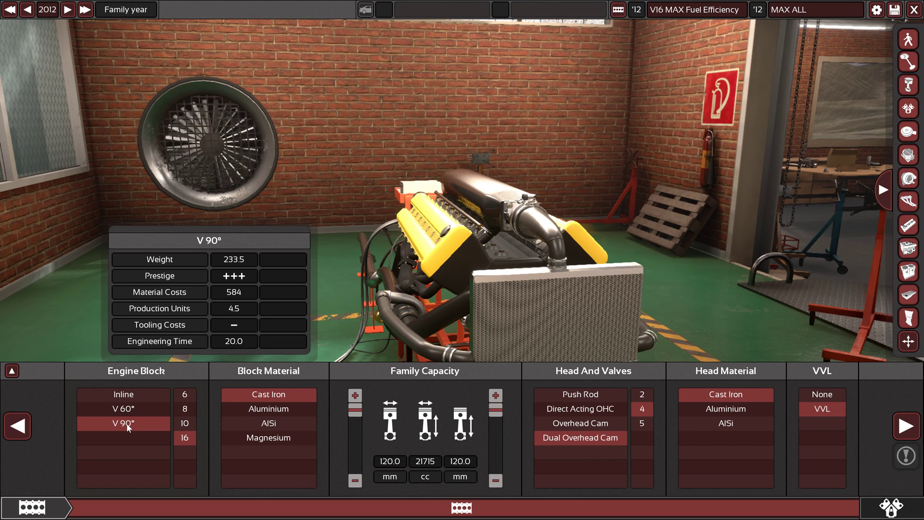
# Choose the 90° V layout for the 16-cylinder block.
pyautogui.click(185, 437)
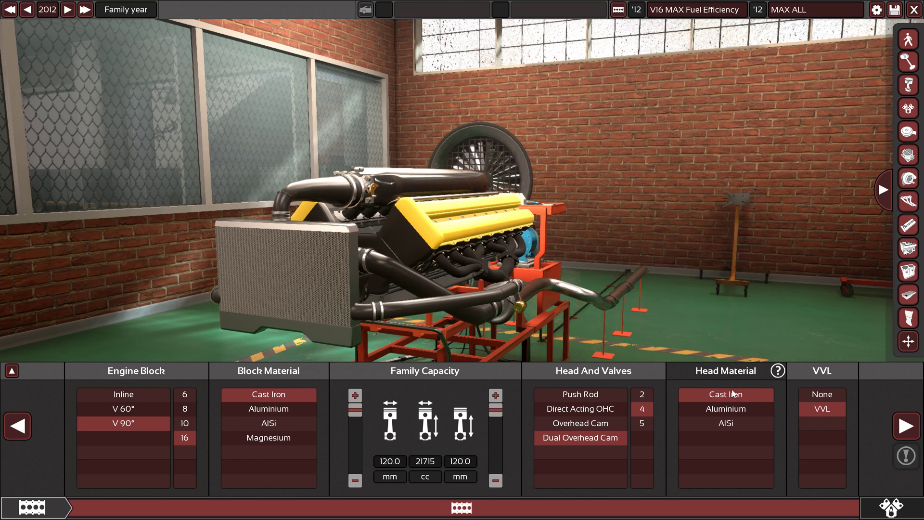
pyautogui.moveTo(822, 417)
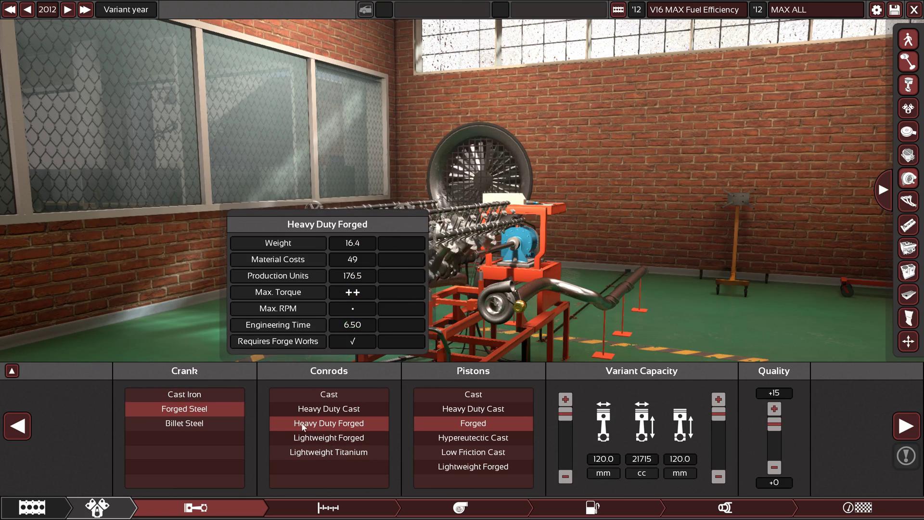
# Fit heavy-duty forged conrods and continue to the top end.
pyautogui.click(474, 424)
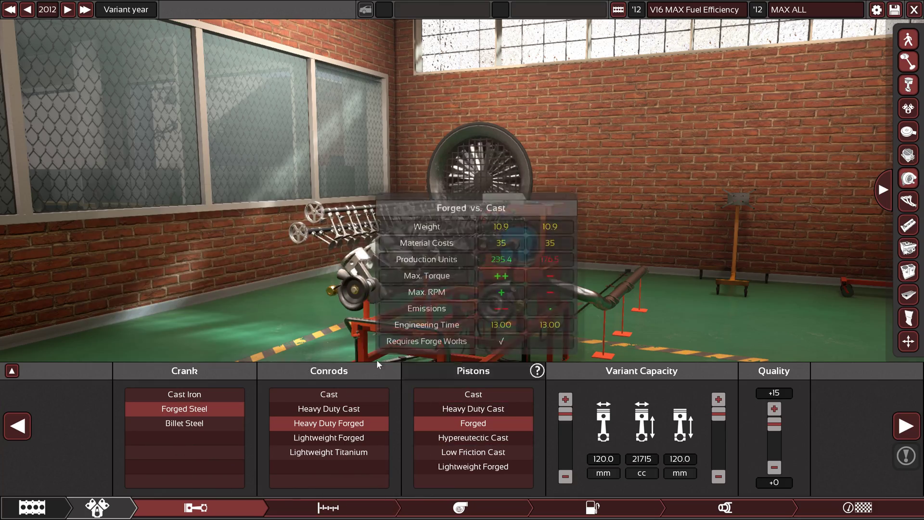
pyautogui.moveTo(441, 325)
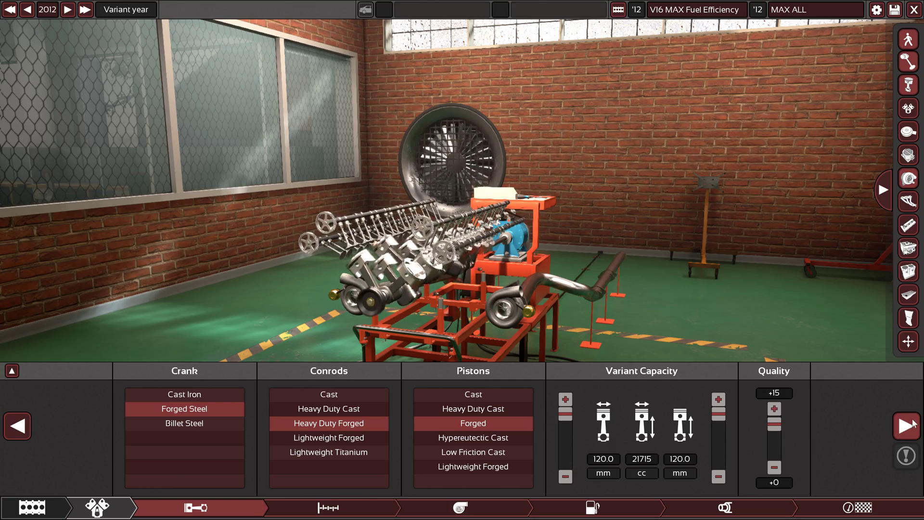
pyautogui.click(329, 508)
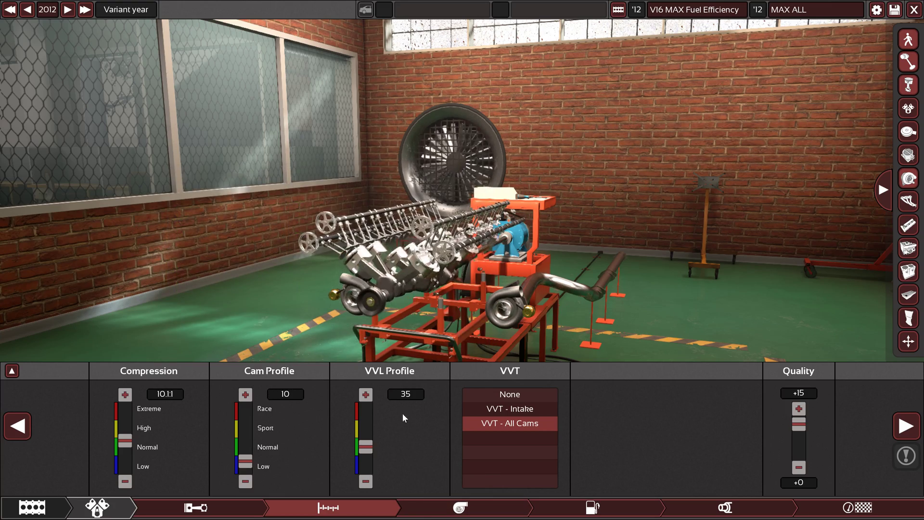
pyautogui.moveTo(414, 379)
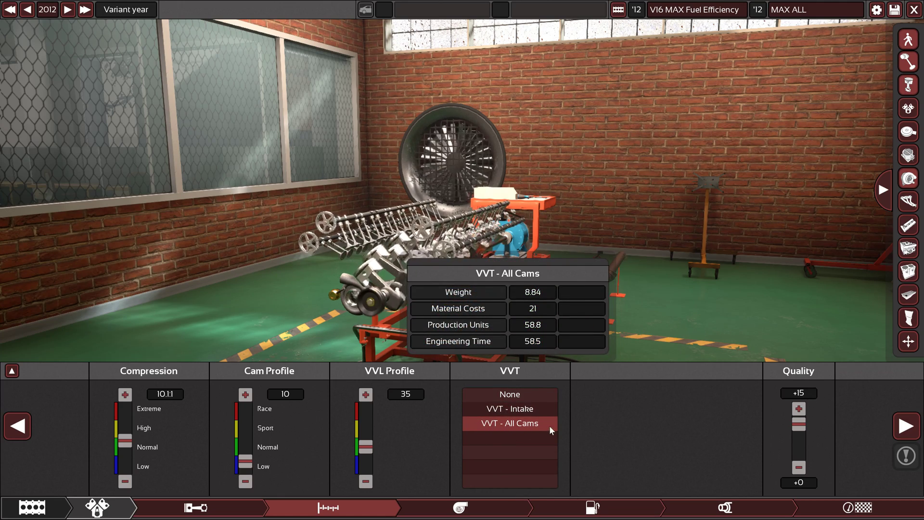
# Use variable valve timing on all cams.
pyautogui.click(459, 507)
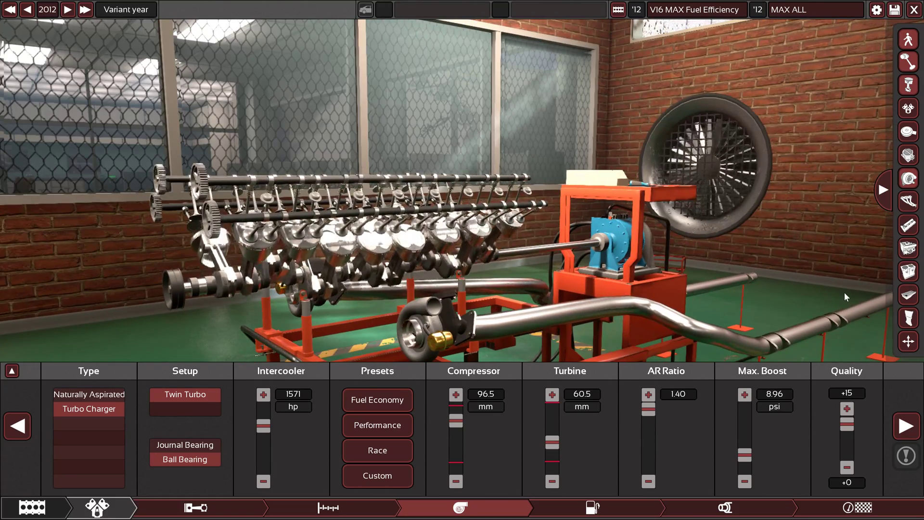
# Advance from the turbo stage to the fuel and ignition settings.
pyautogui.click(593, 506)
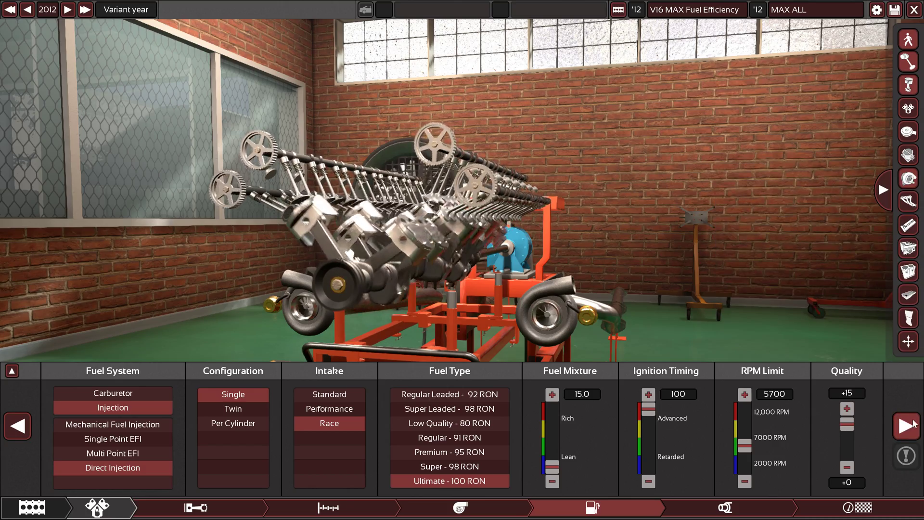
# Advance from the fuel stage to the exhaust settings.
pyautogui.click(720, 506)
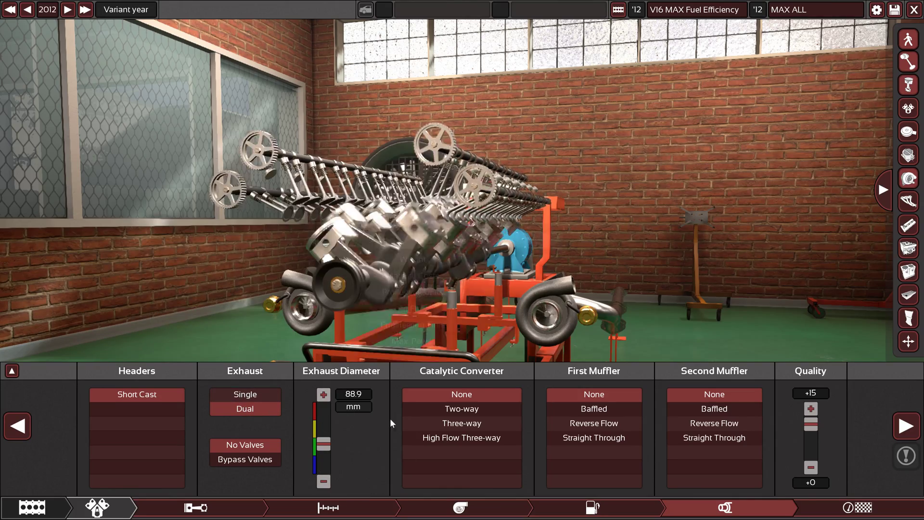
pyautogui.moveTo(328, 427)
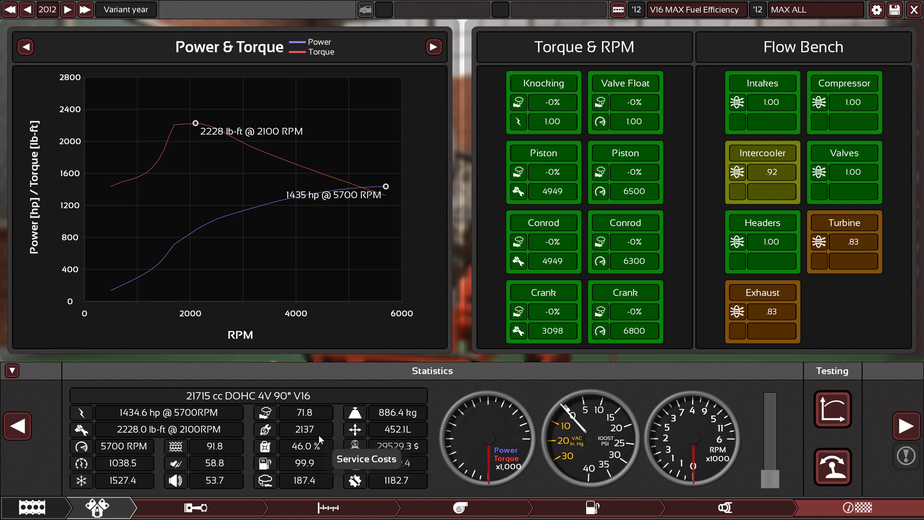
pyautogui.moveTo(302, 453)
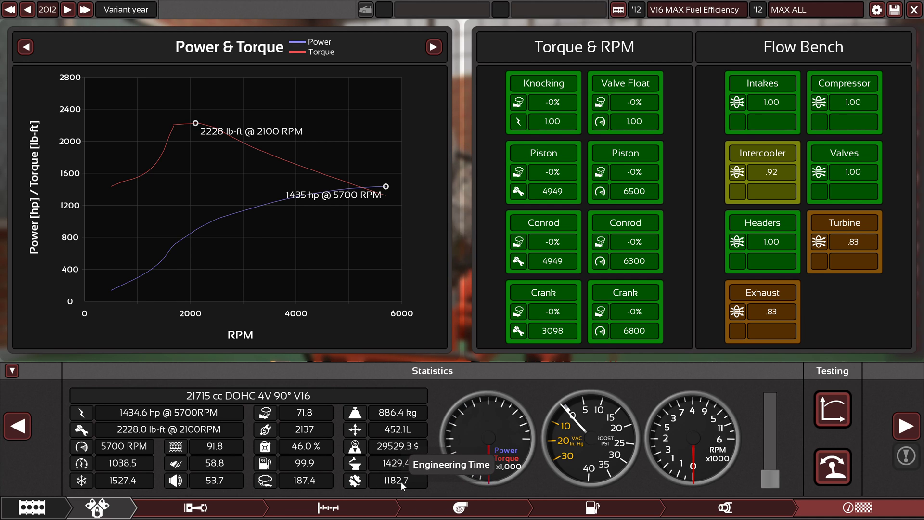
pyautogui.moveTo(373, 499)
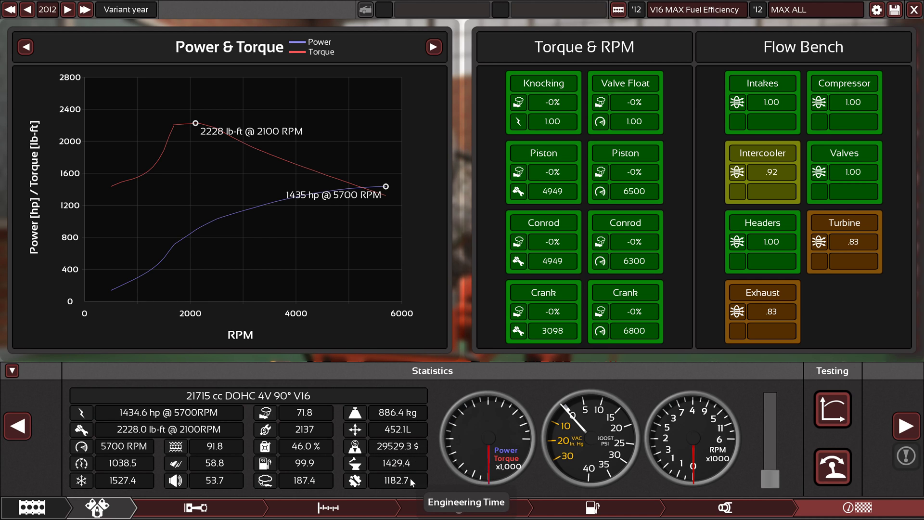
pyautogui.moveTo(413, 474)
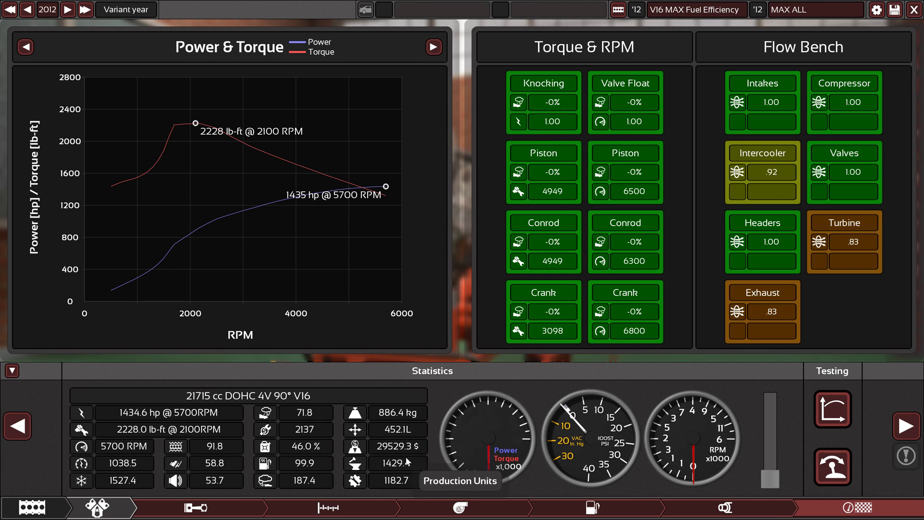
pyautogui.moveTo(294, 412)
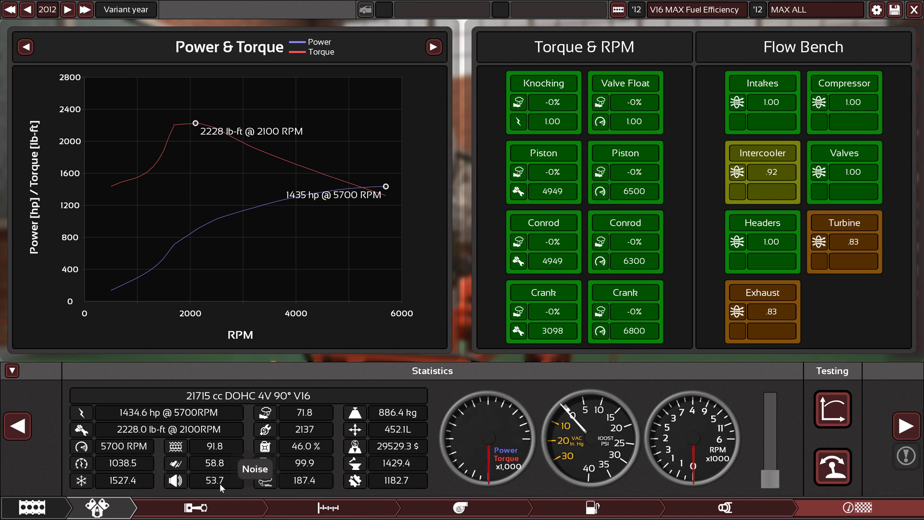
pyautogui.moveTo(191, 449)
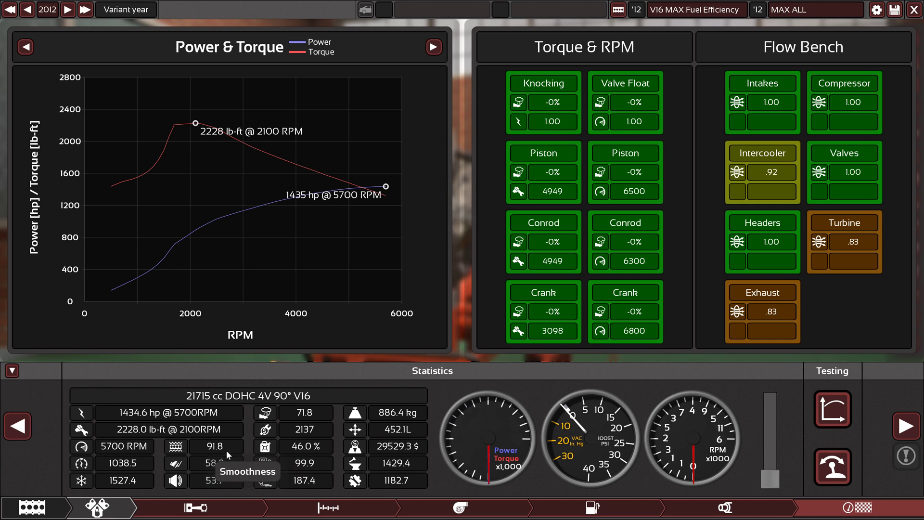
pyautogui.moveTo(239, 438)
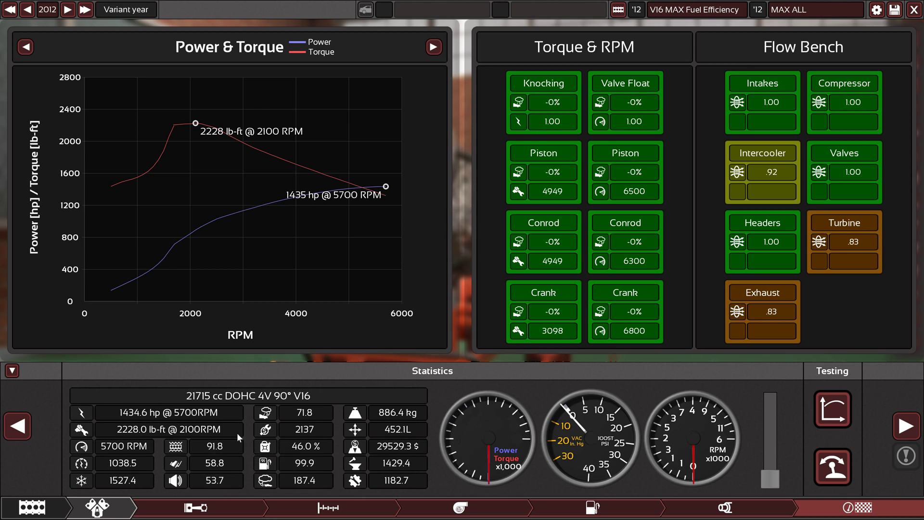
pyautogui.moveTo(175, 464)
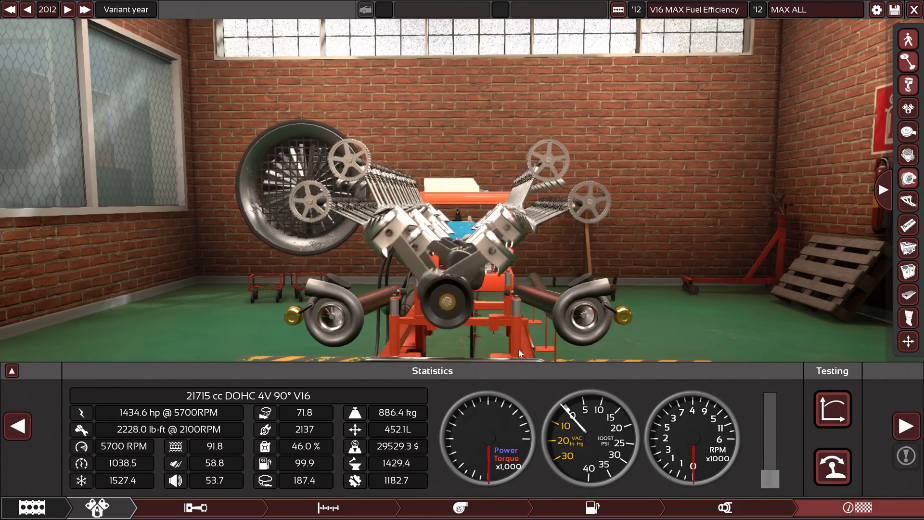
# Run the V16 on the test stand, stop it, and orbit around the assembled engine.
pyautogui.click(329, 507)
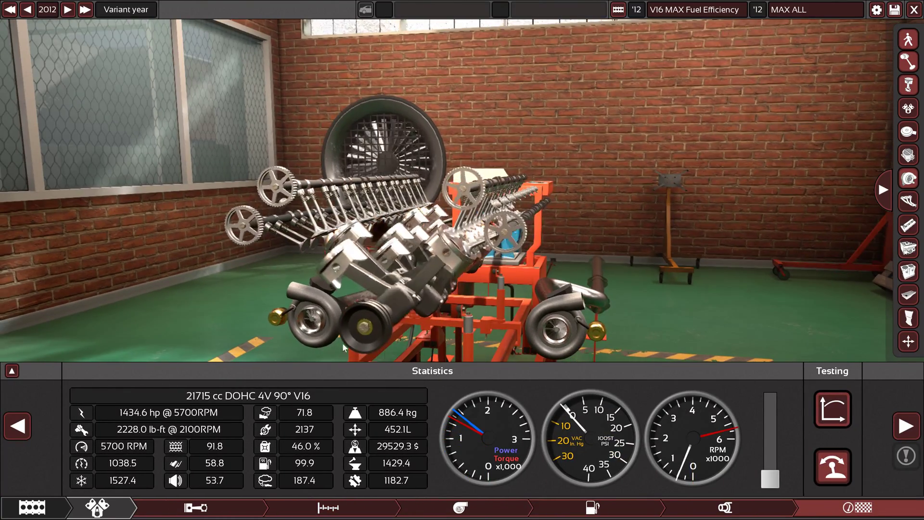
pyautogui.click(12, 370)
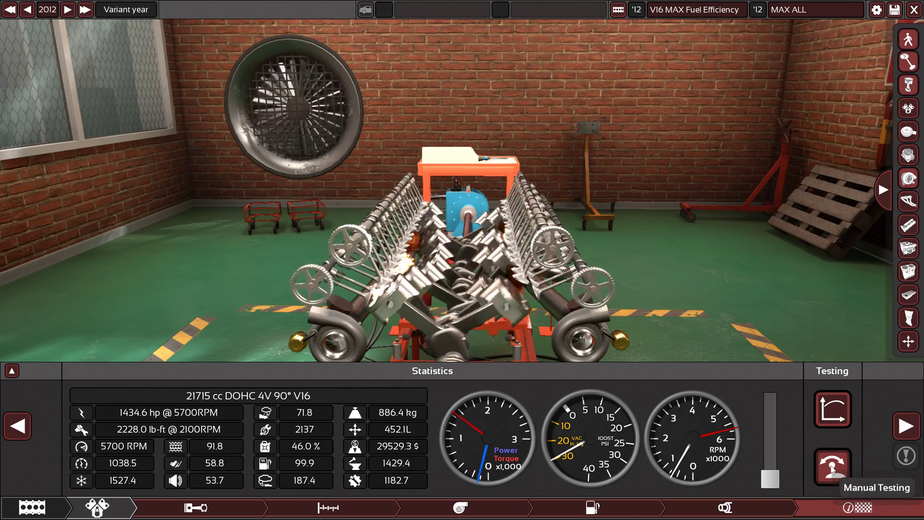
pyautogui.click(833, 472)
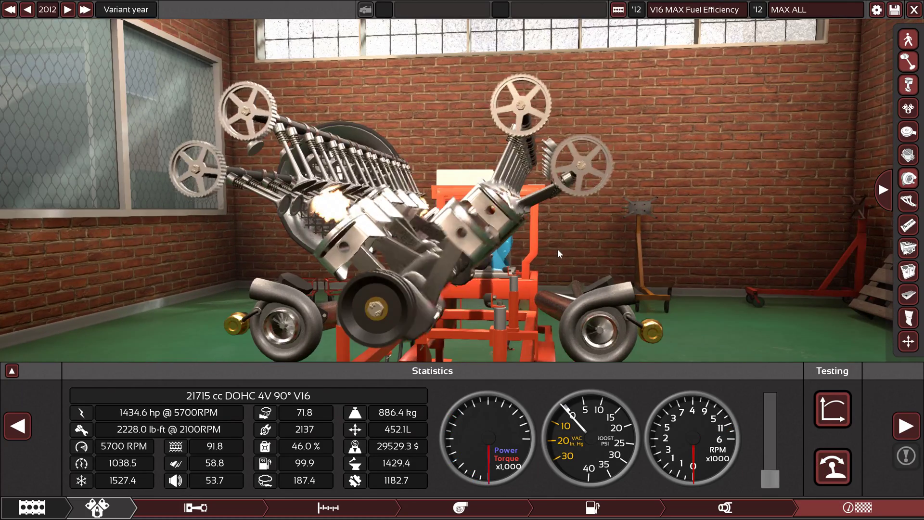
pyautogui.moveTo(560, 254); pyautogui.dragTo(501, 248)
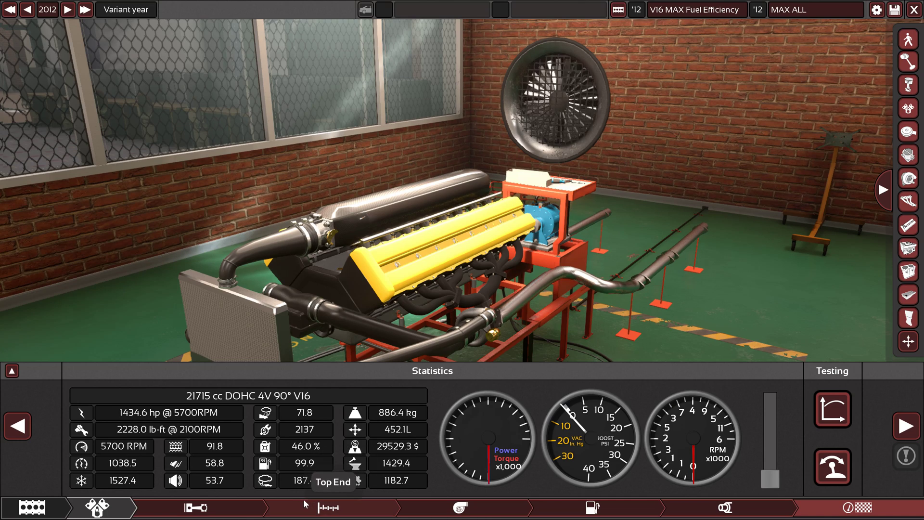
# Review the bottom end and comparison charts, keeping forged parts, then continue to the top end.
pyautogui.click(193, 507)
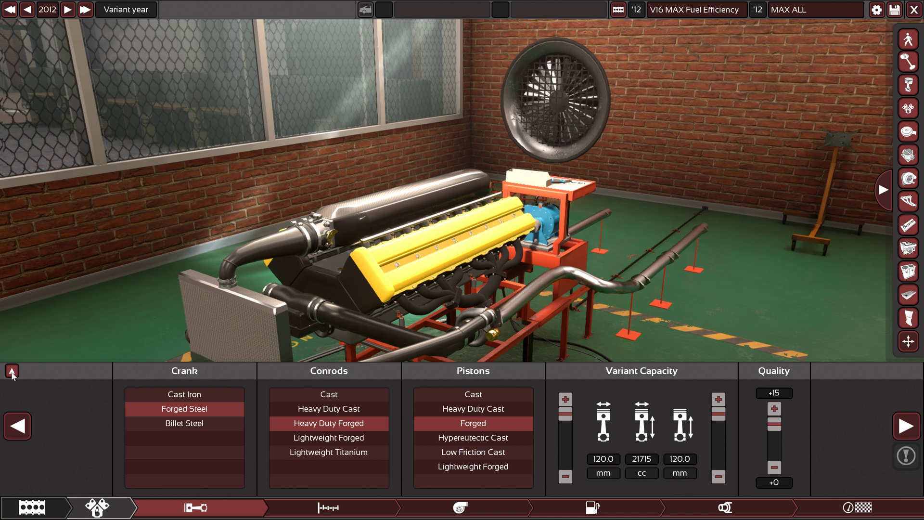
pyautogui.click(11, 370)
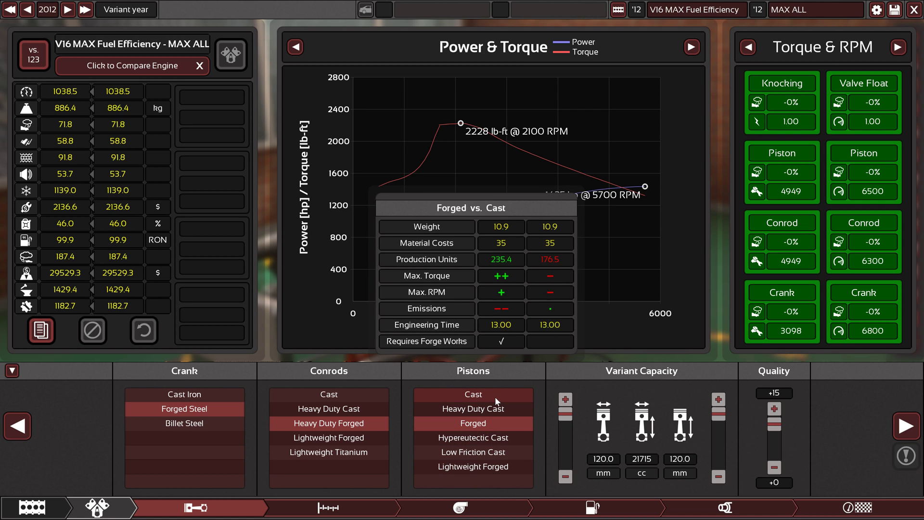
pyautogui.moveTo(465, 402)
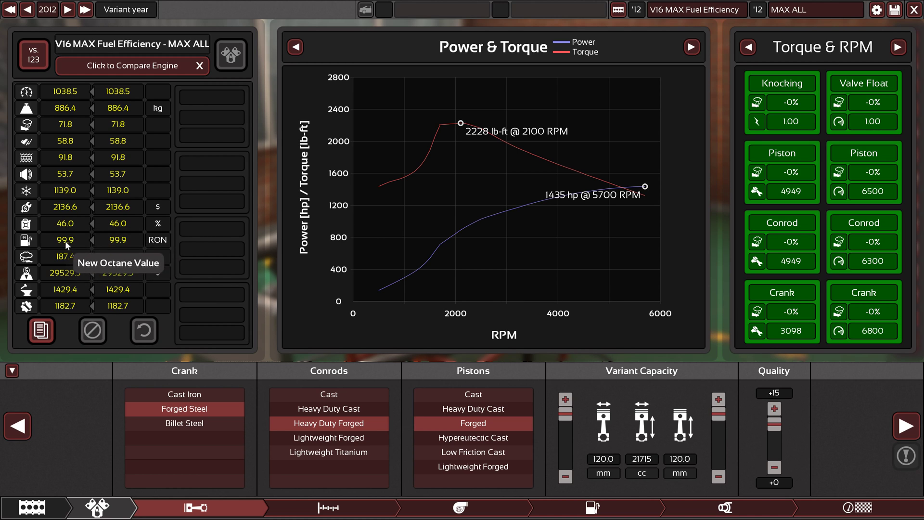
pyautogui.moveTo(474, 424)
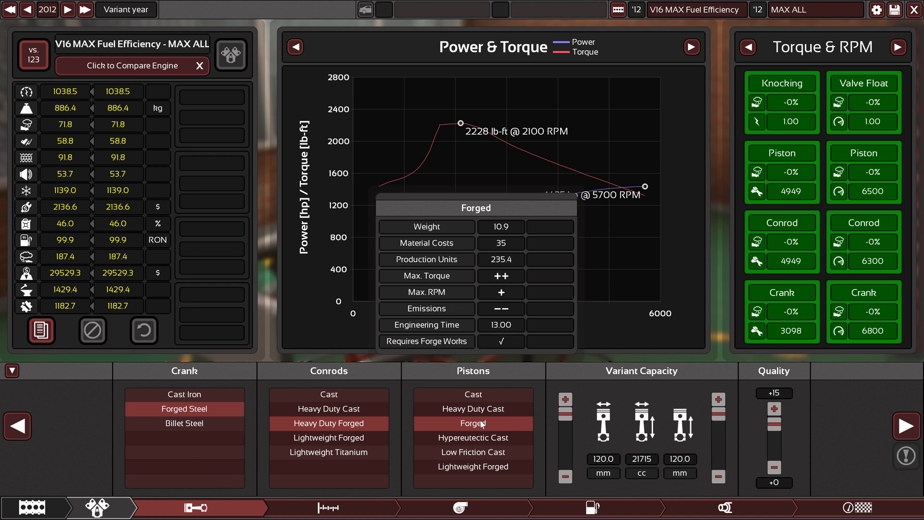
pyautogui.moveTo(69, 247)
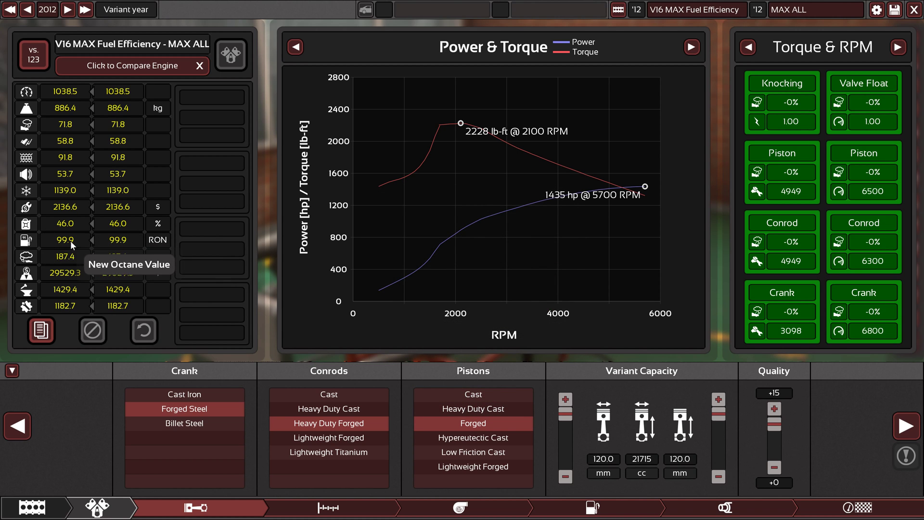
pyautogui.moveTo(135, 266)
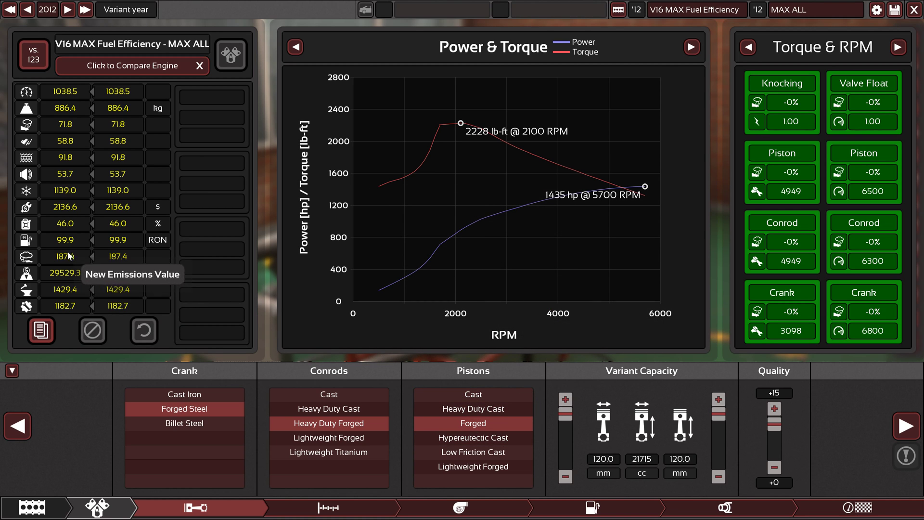
pyautogui.moveTo(50, 241)
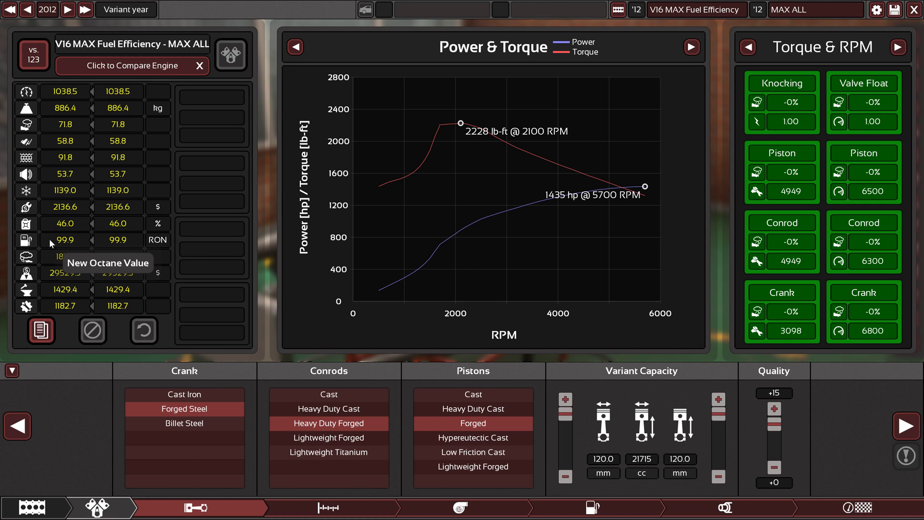
pyautogui.moveTo(69, 257)
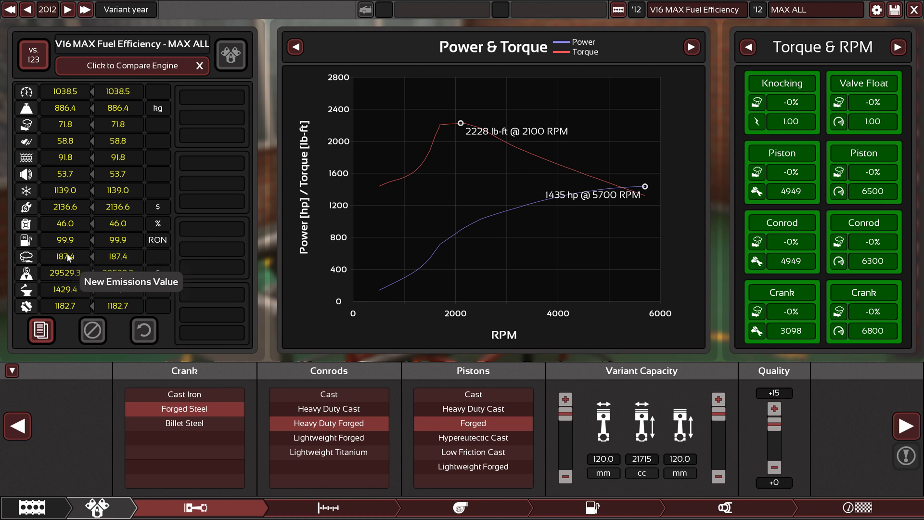
pyautogui.moveTo(343, 362)
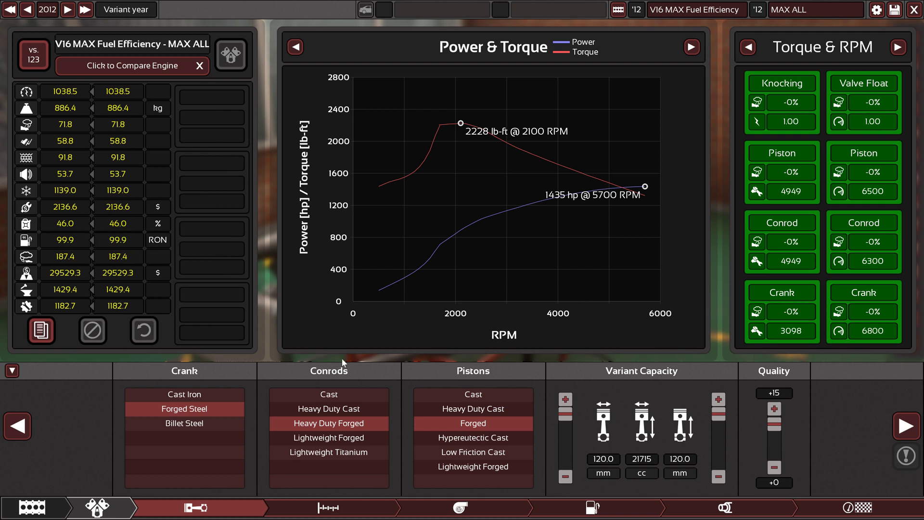
pyautogui.moveTo(477, 423)
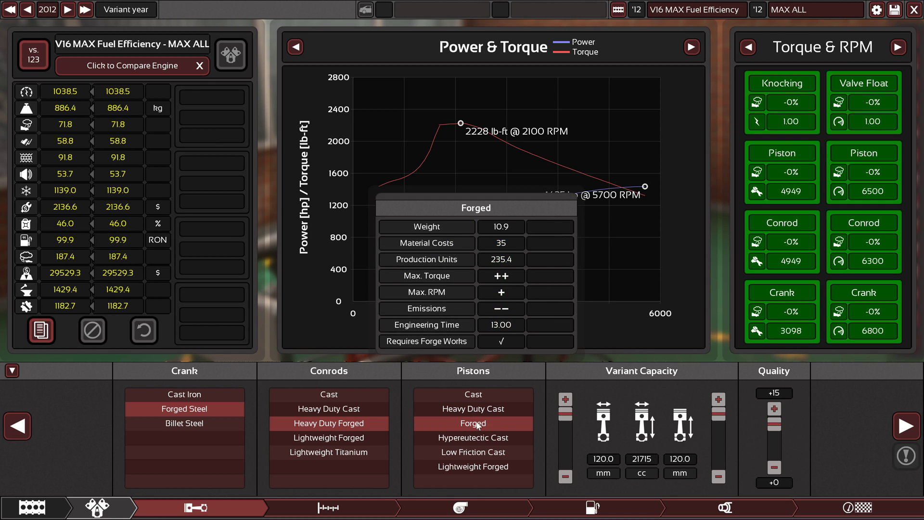
pyautogui.moveTo(475, 437)
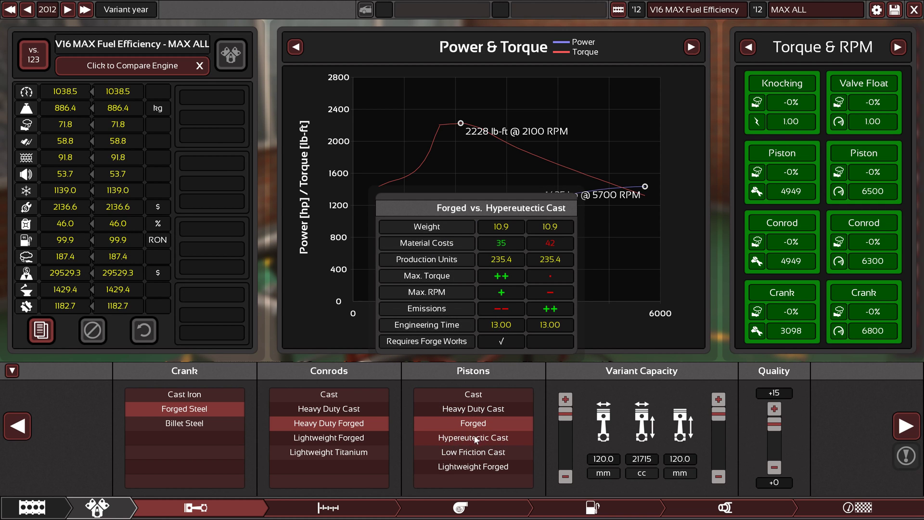
pyautogui.moveTo(457, 437)
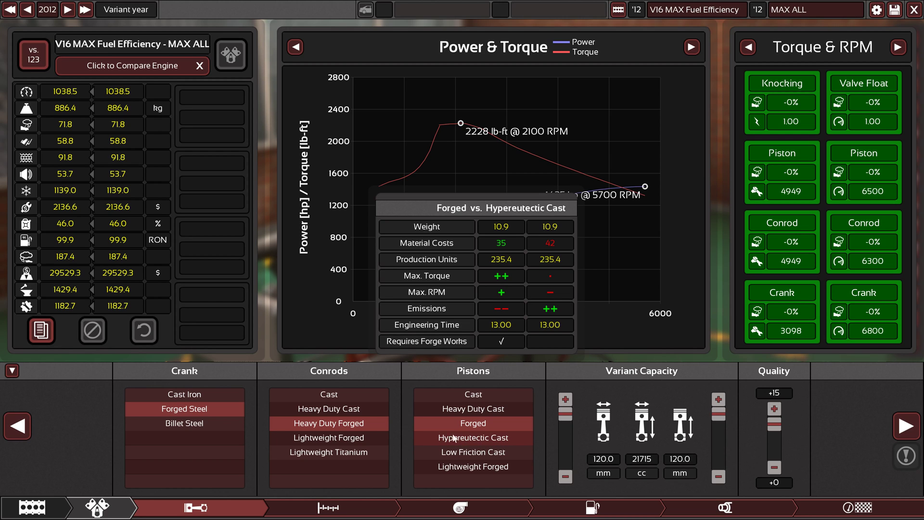
pyautogui.moveTo(478, 444)
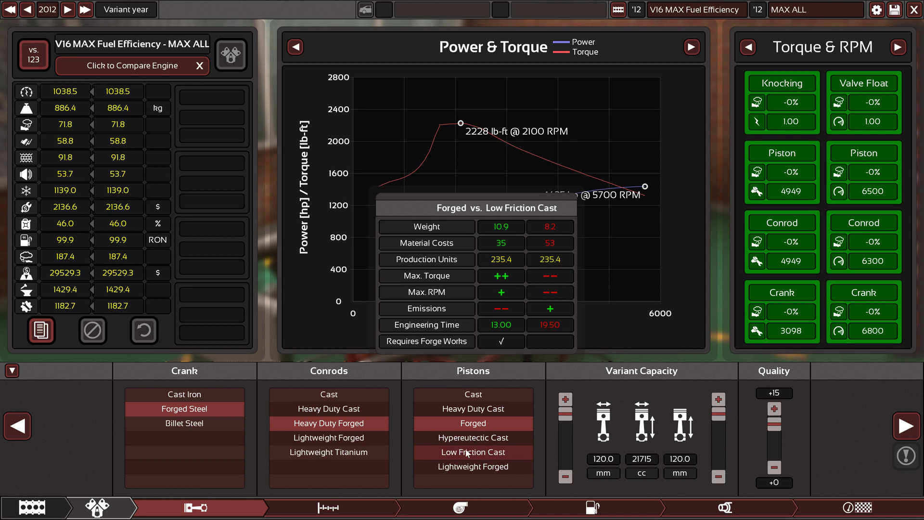
pyautogui.moveTo(513, 459)
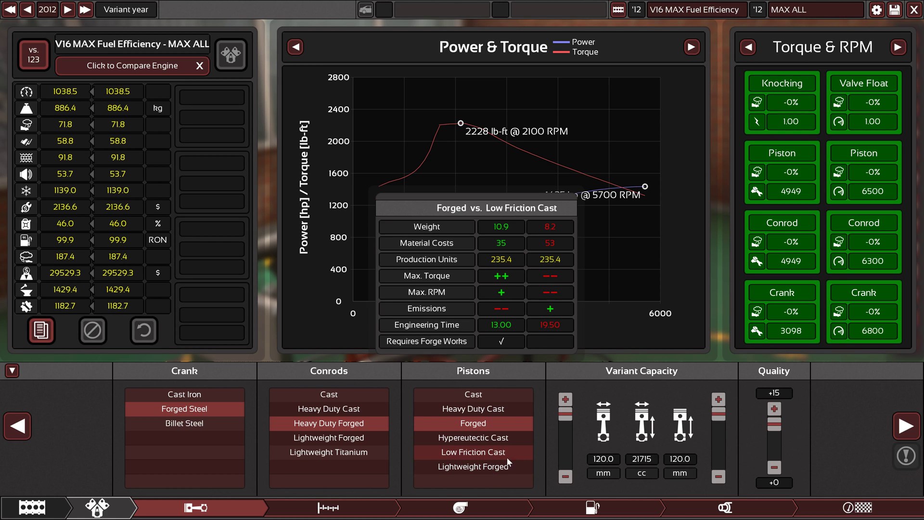
pyautogui.moveTo(483, 458)
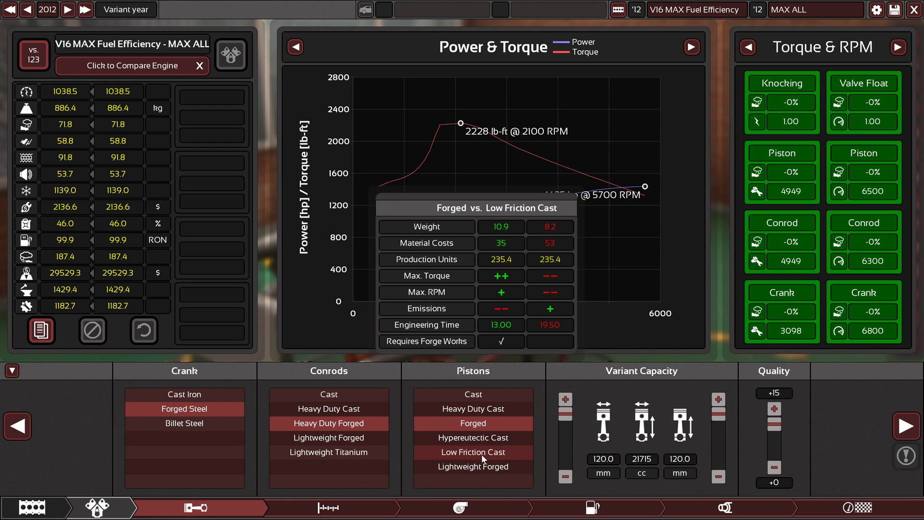
pyautogui.moveTo(482, 458)
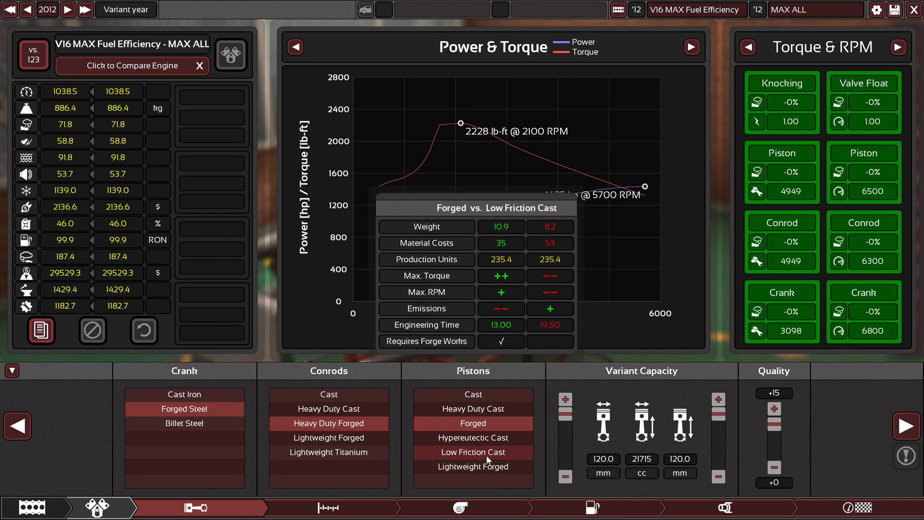
pyautogui.moveTo(478, 459)
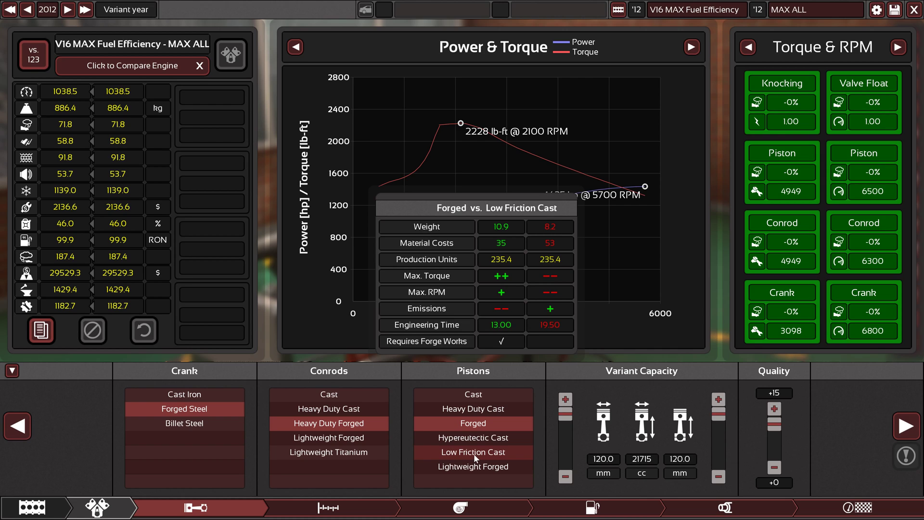
pyautogui.moveTo(445, 458)
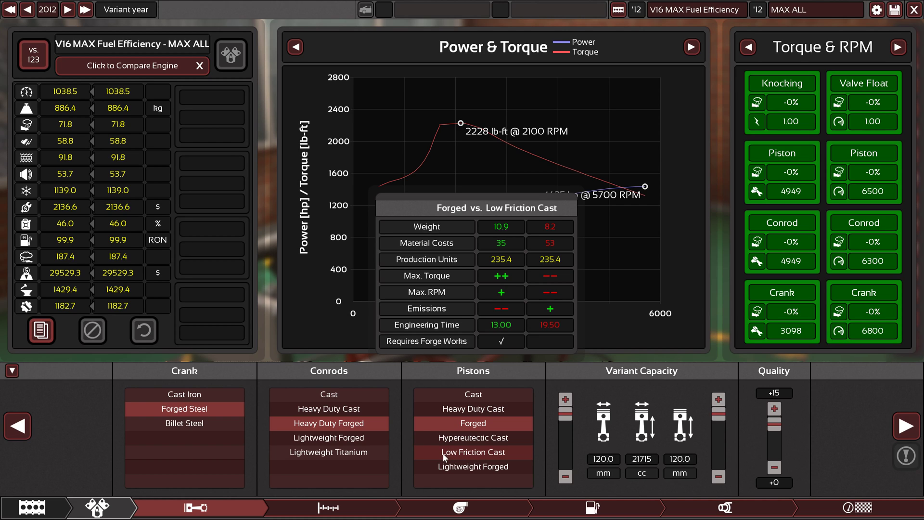
pyautogui.moveTo(463, 458)
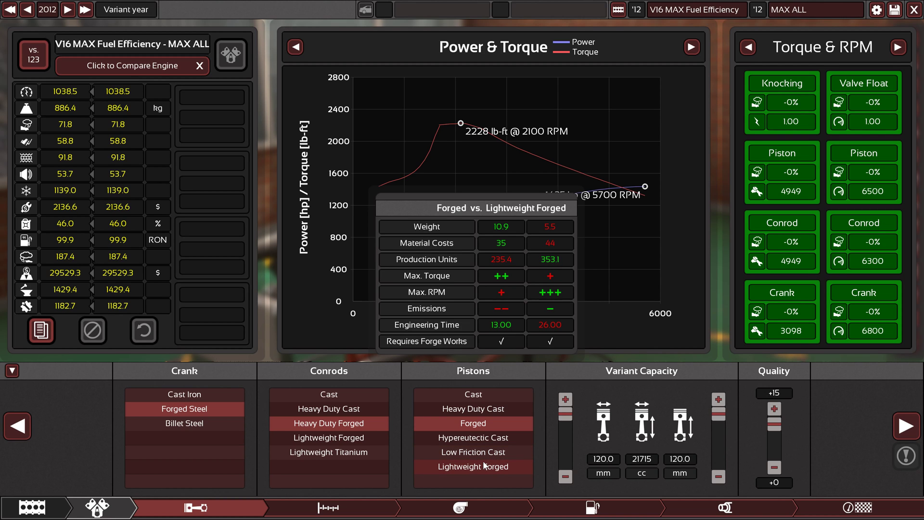
pyautogui.moveTo(466, 452)
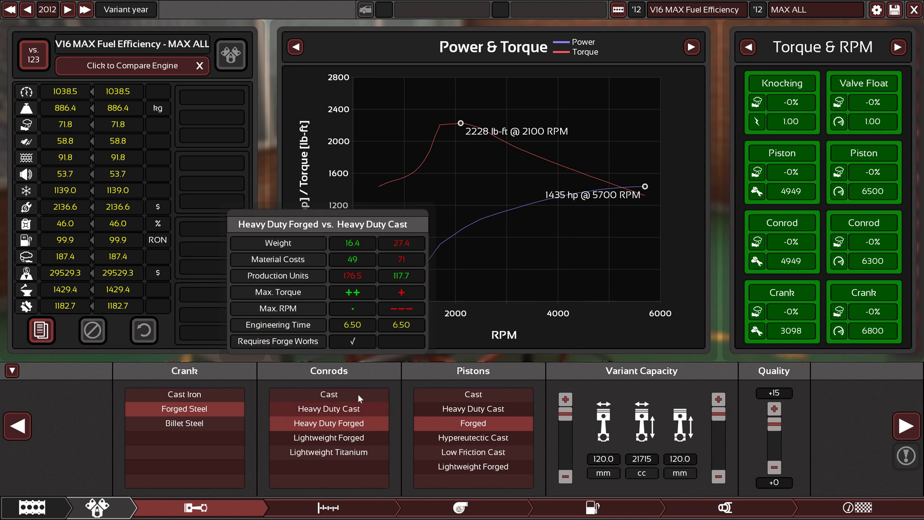
pyautogui.moveTo(474, 453)
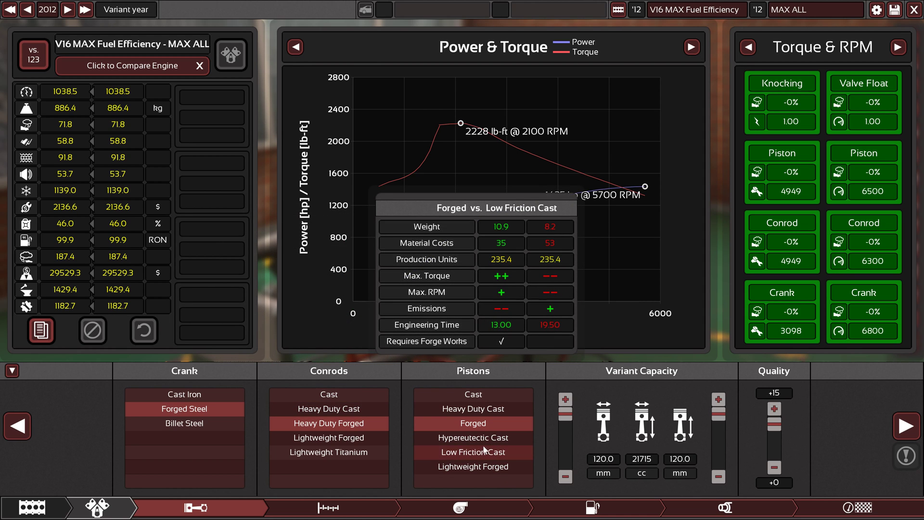
pyautogui.moveTo(462, 453)
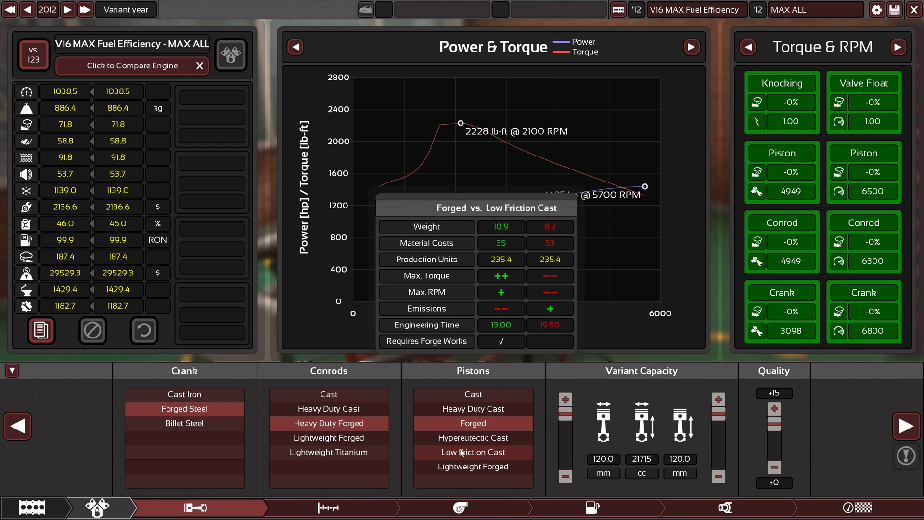
pyautogui.moveTo(470, 424)
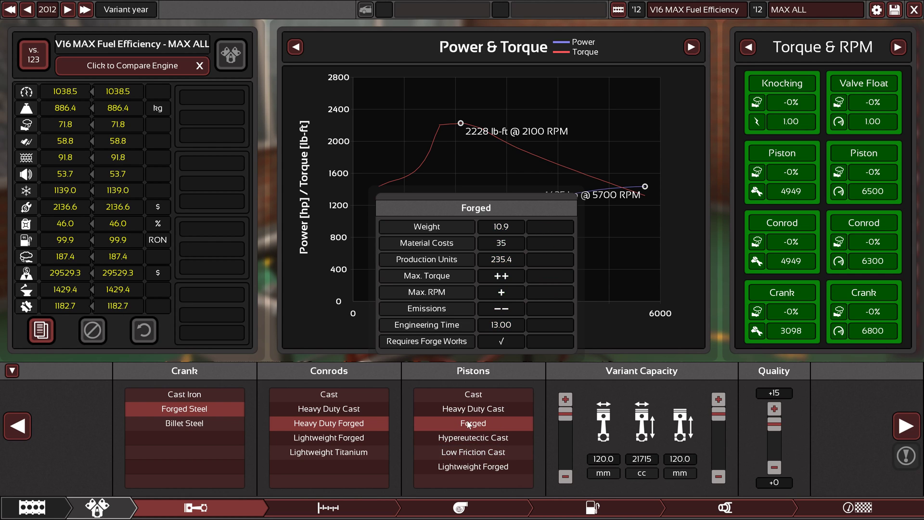
pyautogui.moveTo(487, 426)
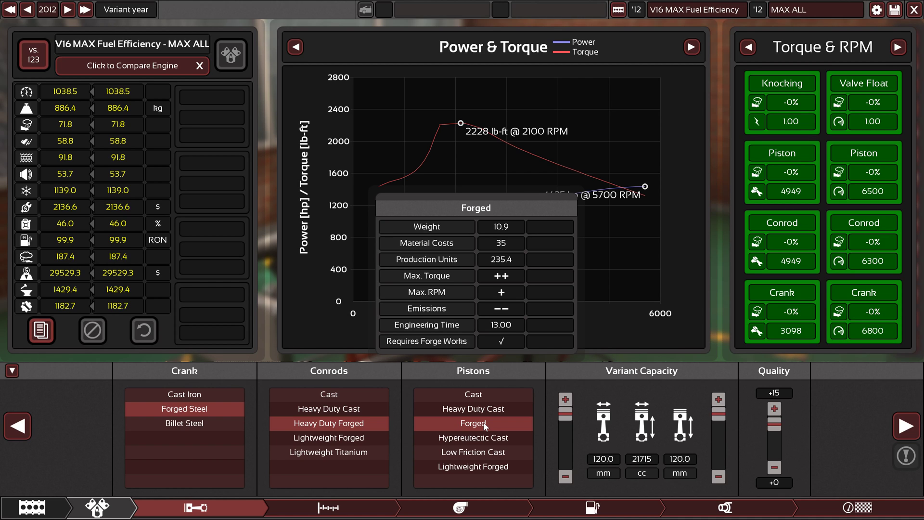
pyautogui.moveTo(483, 426)
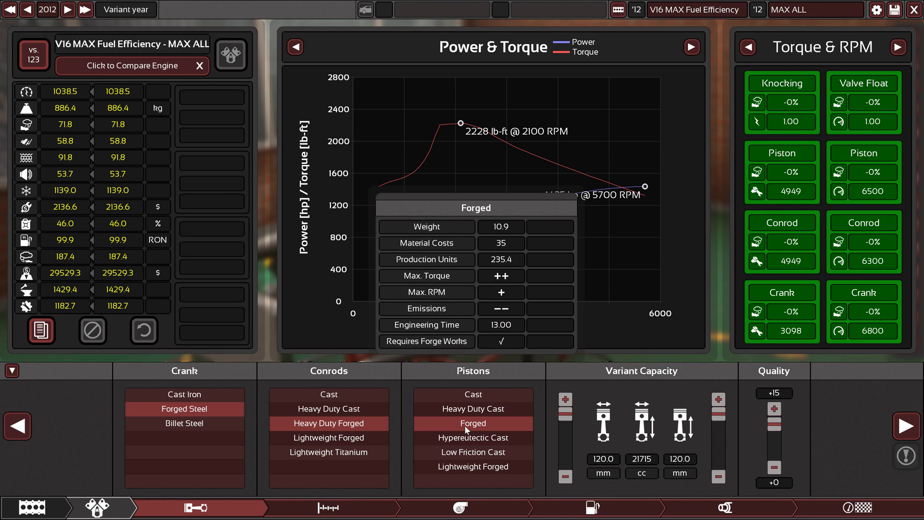
pyautogui.moveTo(328, 385)
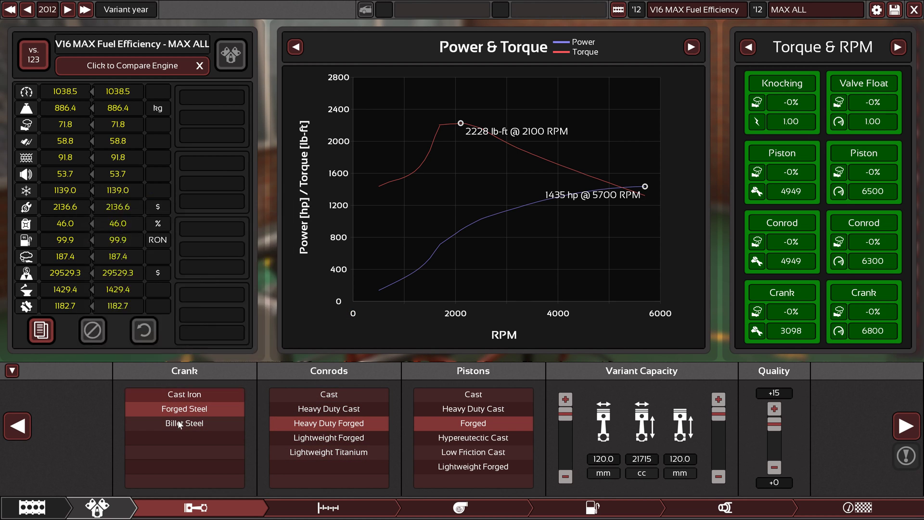
pyautogui.moveTo(474, 424)
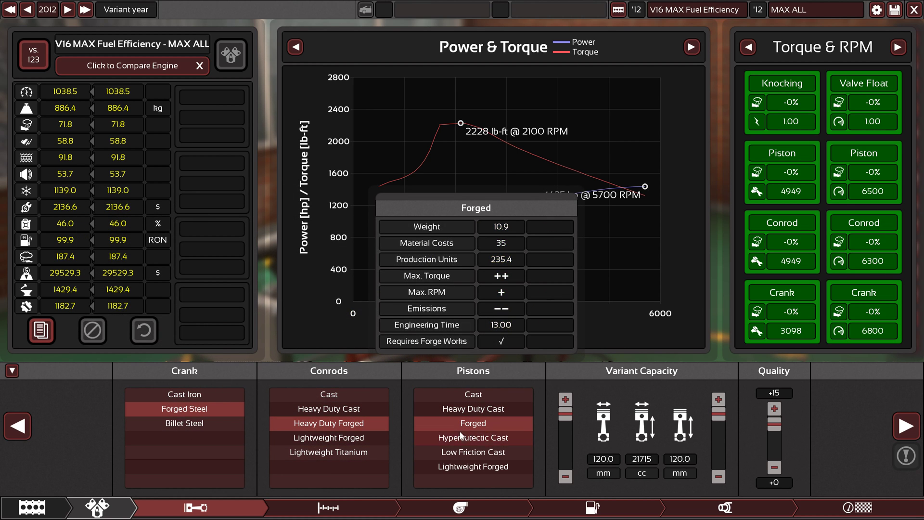
pyautogui.moveTo(485, 430)
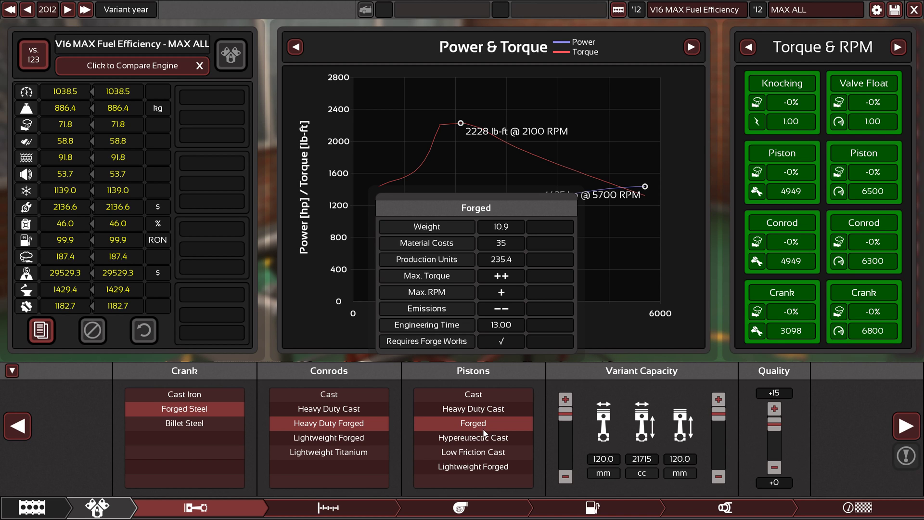
pyautogui.moveTo(481, 457)
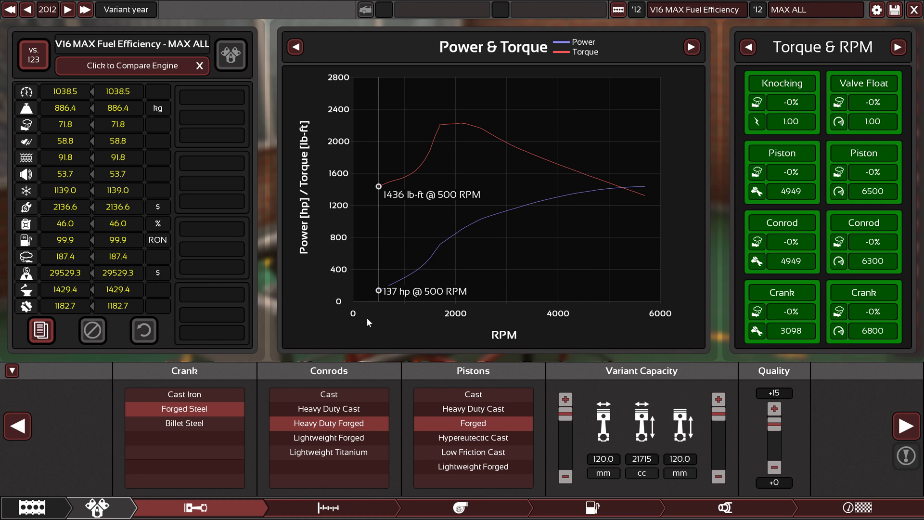
pyautogui.moveTo(467, 452)
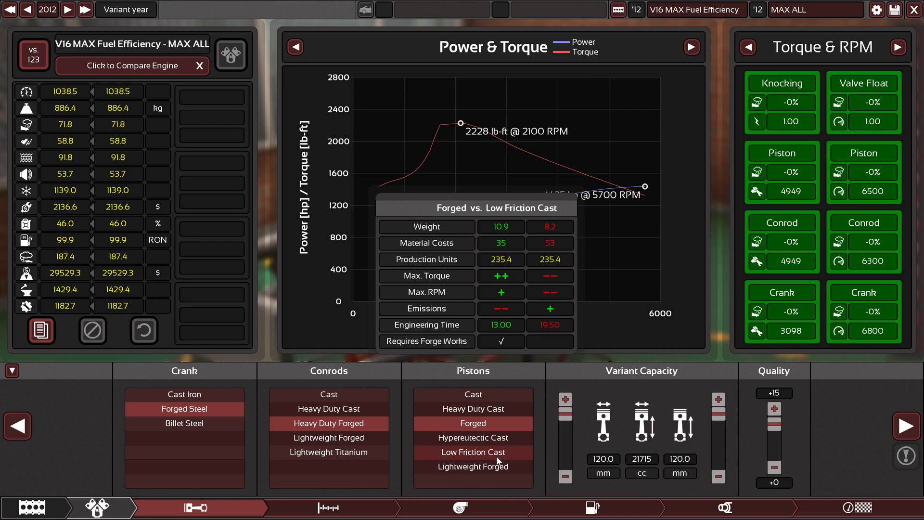
pyautogui.moveTo(474, 437)
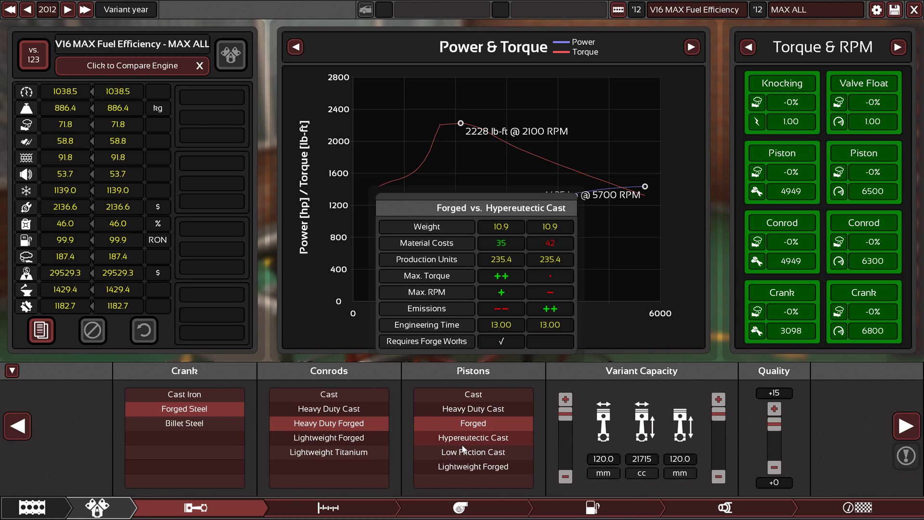
pyautogui.moveTo(474, 452)
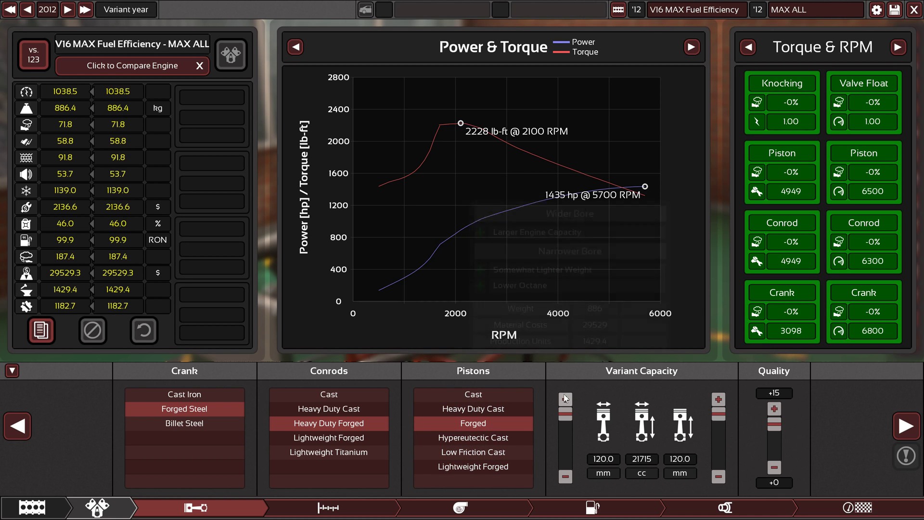
pyautogui.moveTo(480, 452)
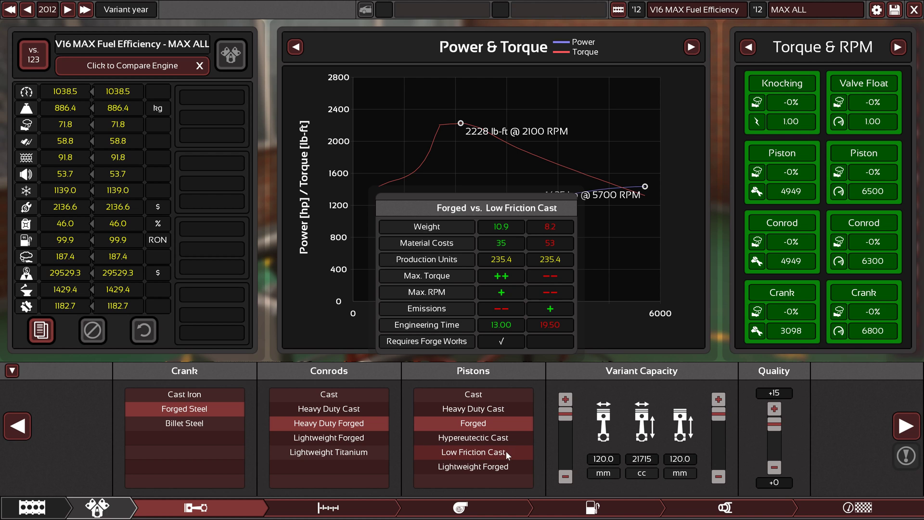
pyautogui.moveTo(794, 462)
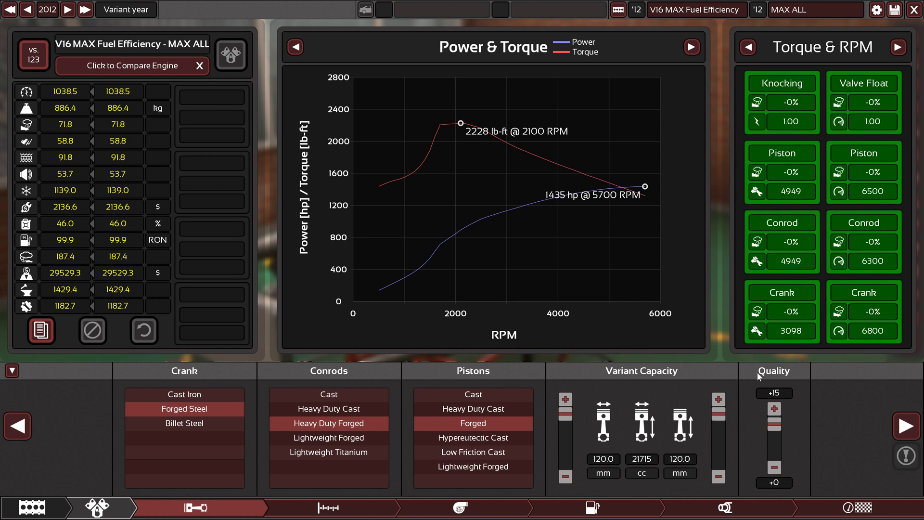
pyautogui.moveTo(874, 174)
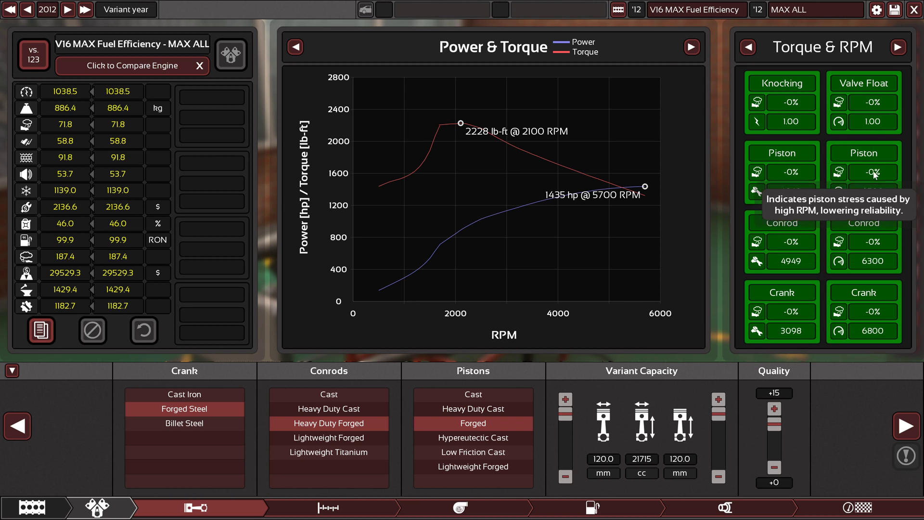
pyautogui.moveTo(876, 315)
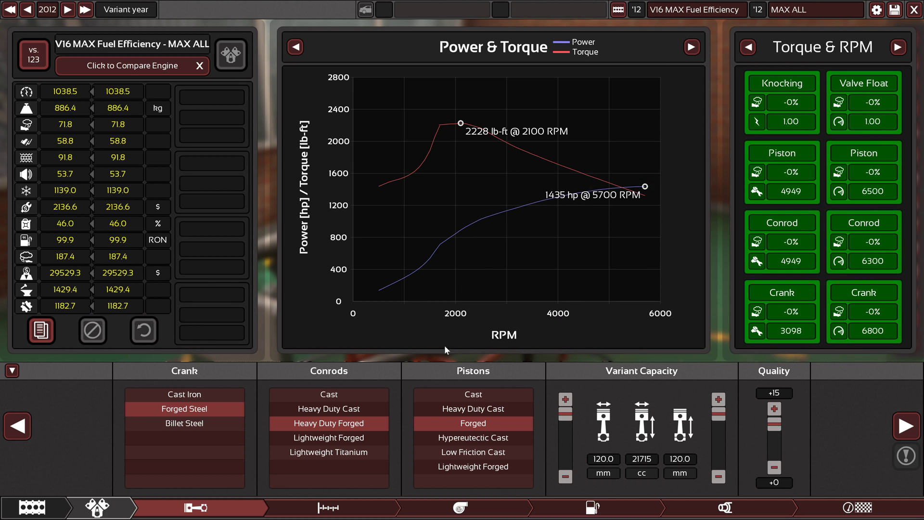
pyautogui.moveTo(61, 307)
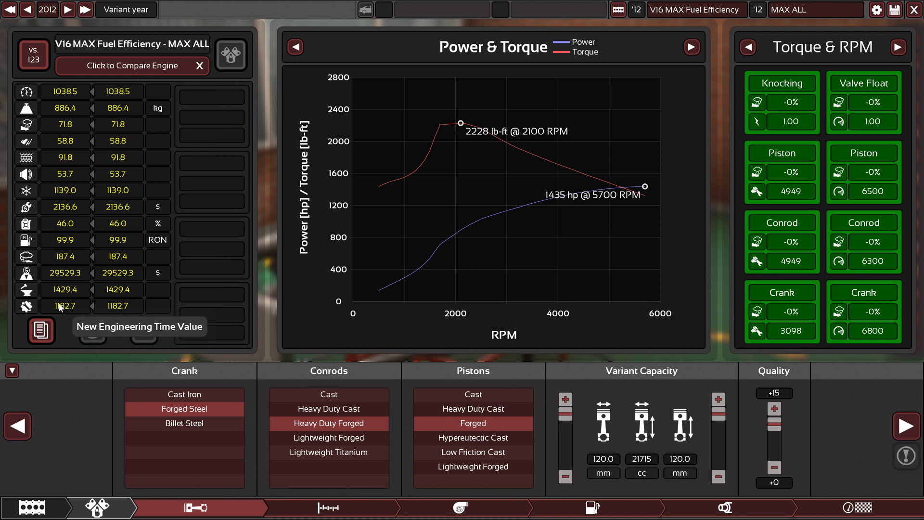
pyautogui.click(332, 506)
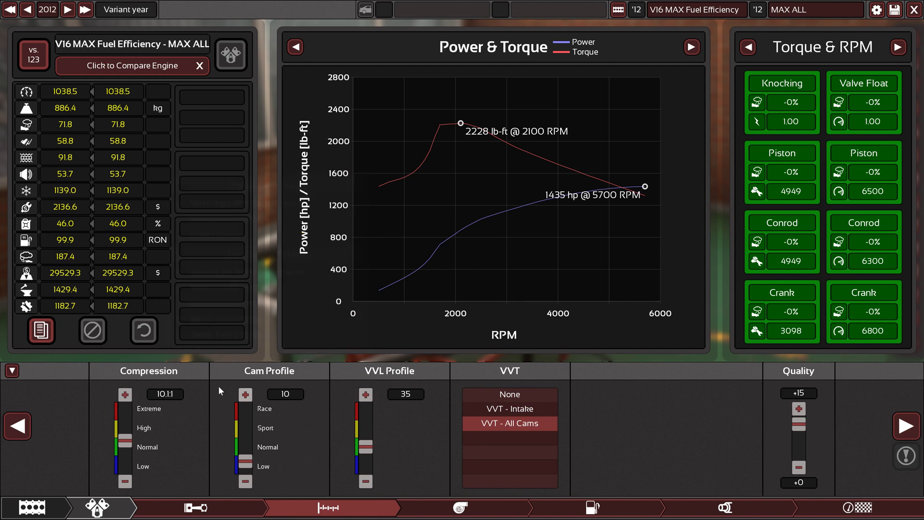
pyautogui.moveTo(137, 369)
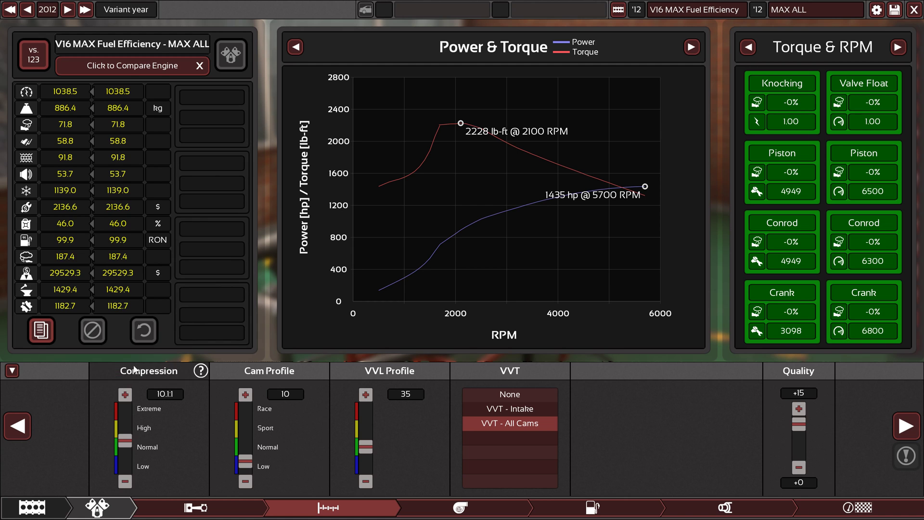
pyautogui.moveTo(125, 379)
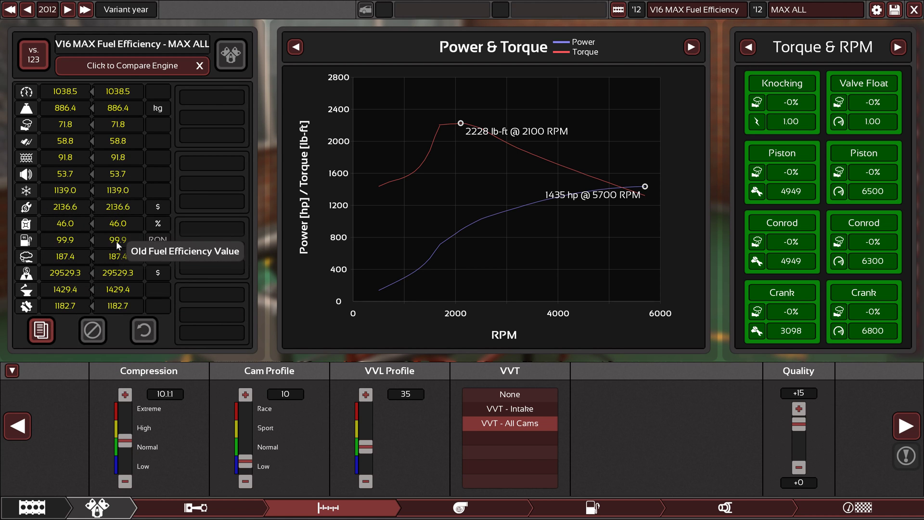
pyautogui.moveTo(52, 240)
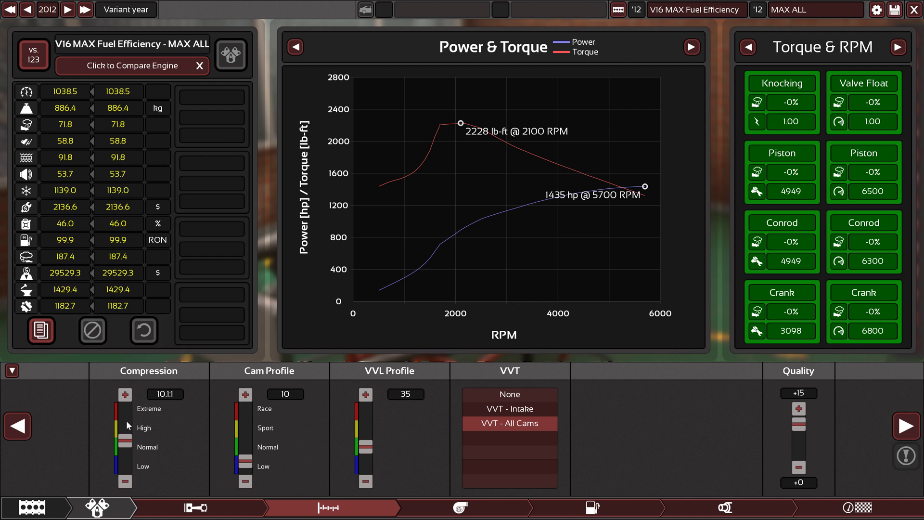
pyautogui.moveTo(232, 432)
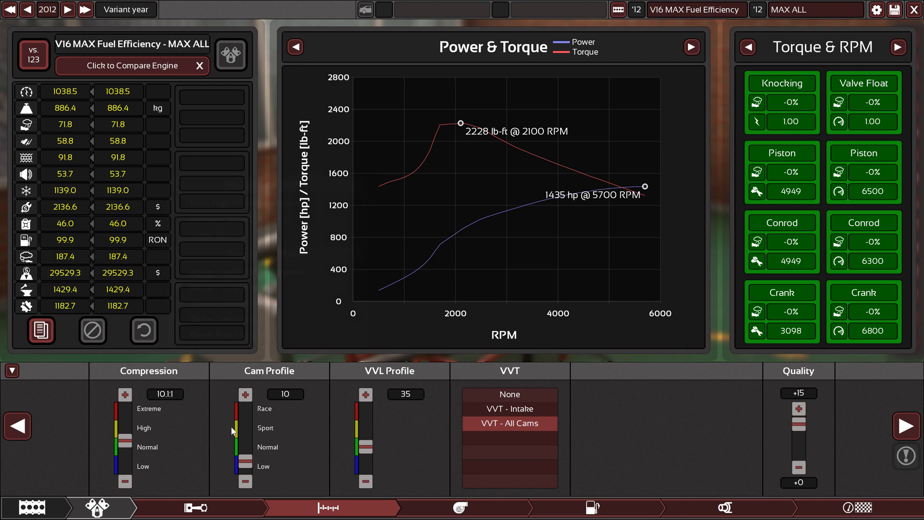
pyautogui.moveTo(712, 364)
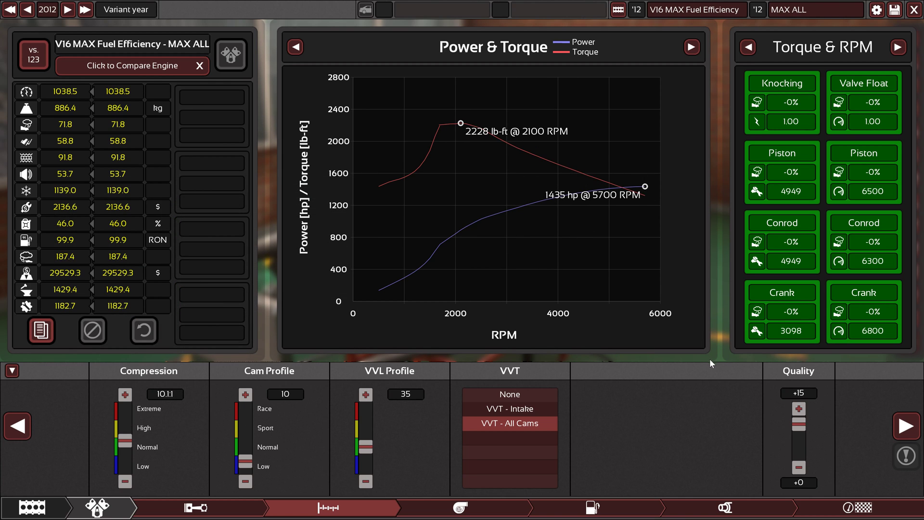
pyautogui.moveTo(702, 374)
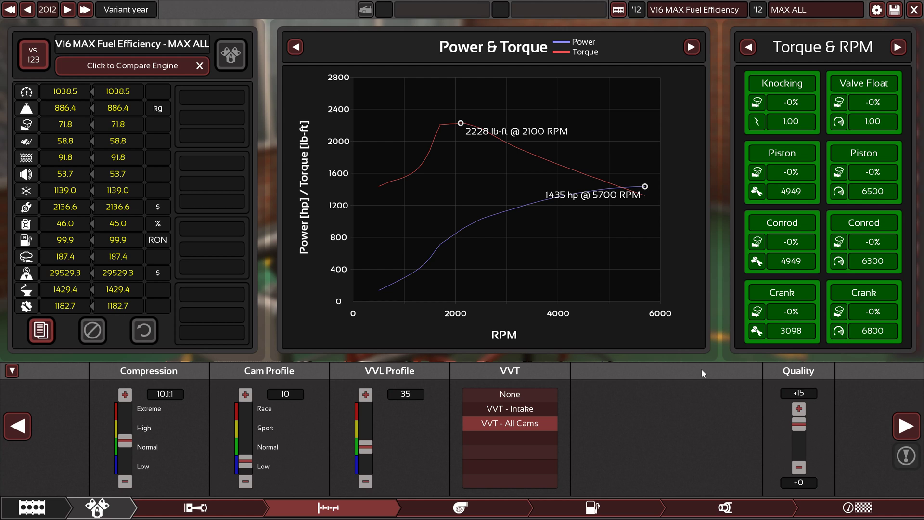
pyautogui.moveTo(121, 440)
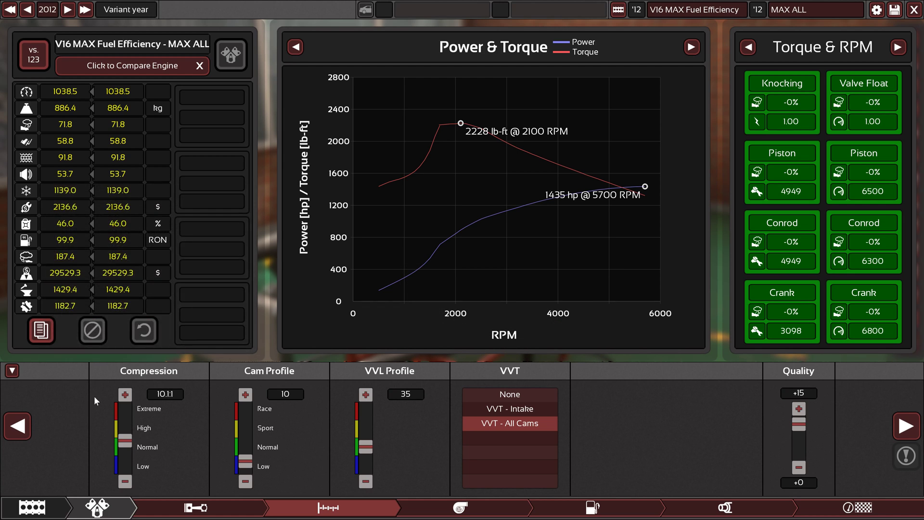
pyautogui.moveTo(175, 393)
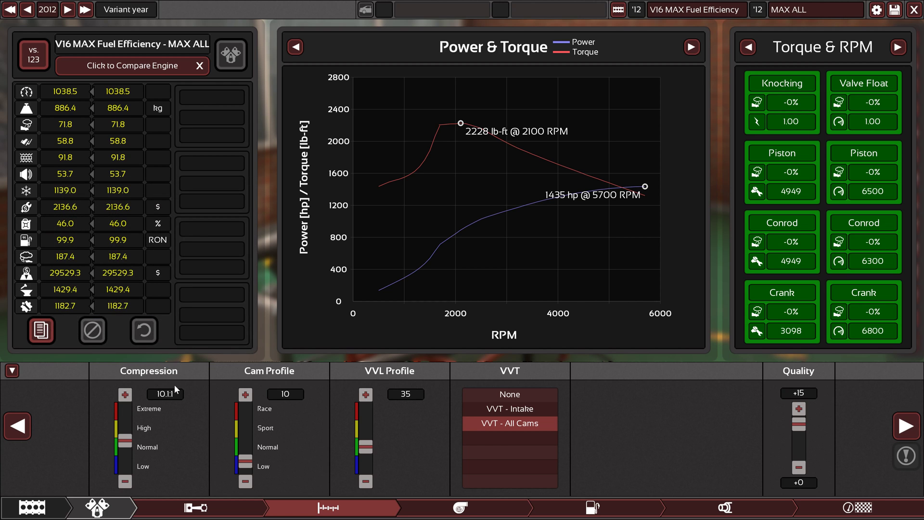
pyautogui.moveTo(281, 386)
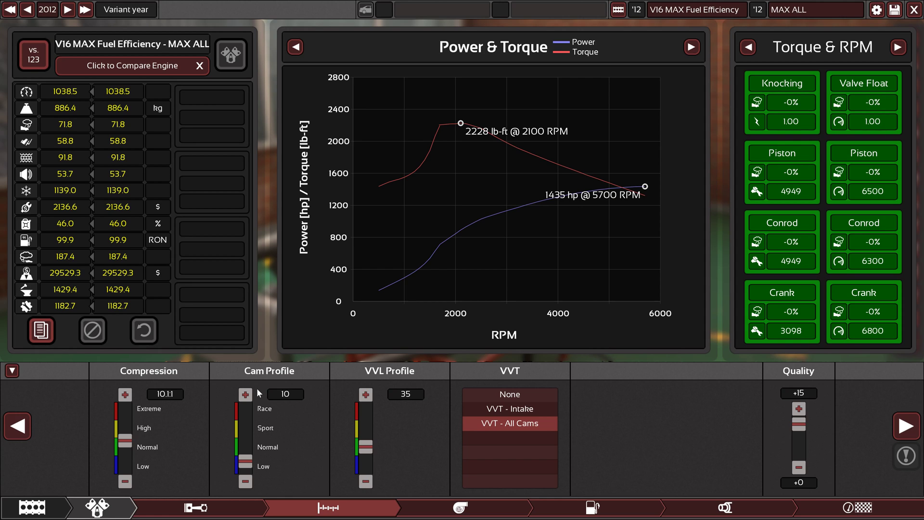
pyautogui.moveTo(299, 389)
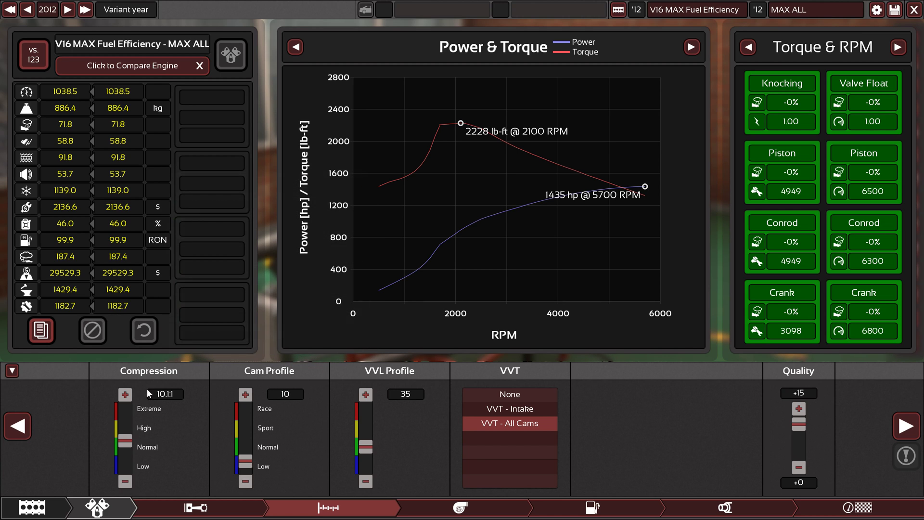
pyautogui.moveTo(226, 404)
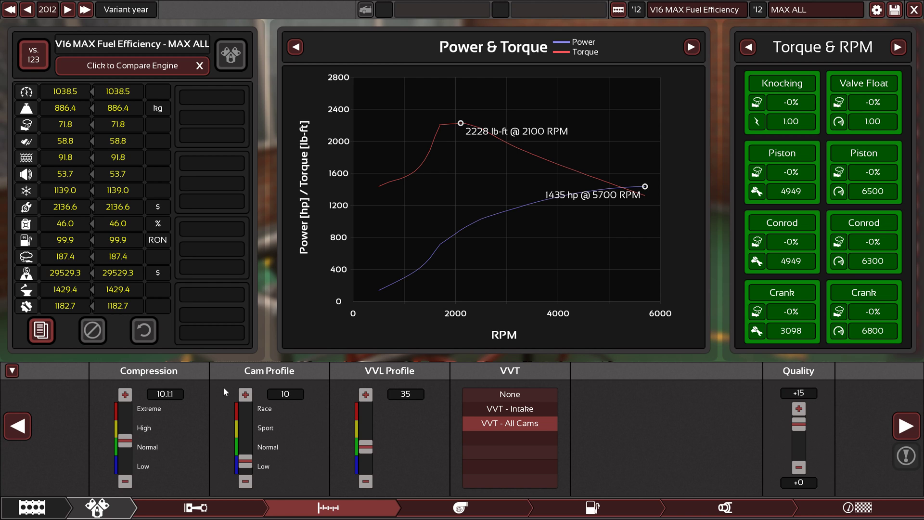
pyautogui.moveTo(158, 394)
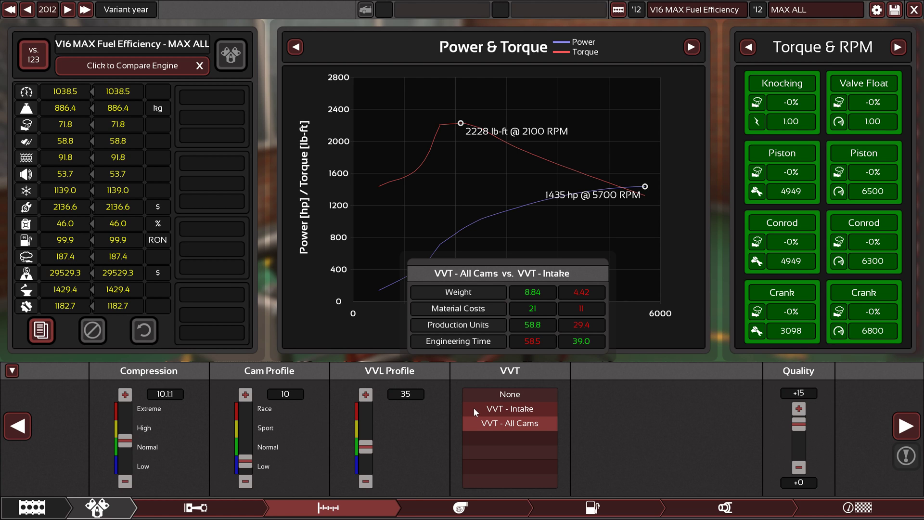
pyautogui.moveTo(459, 429)
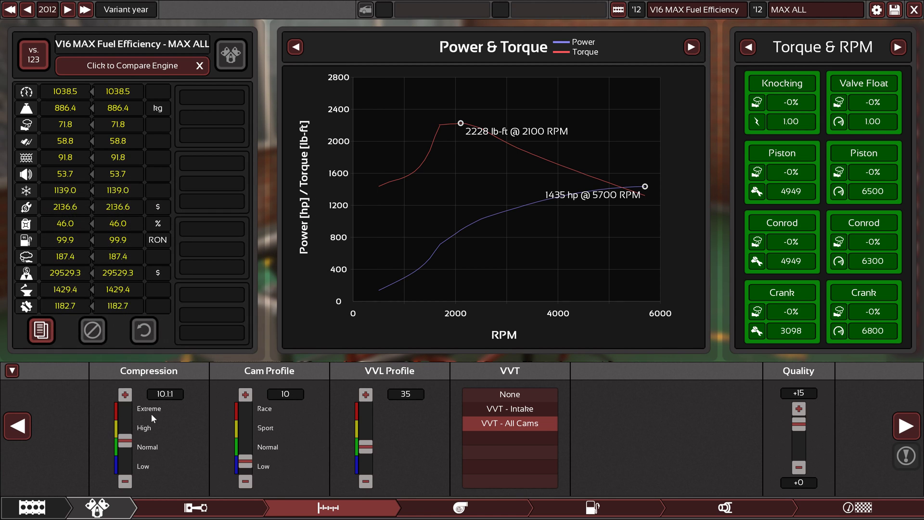
pyautogui.moveTo(227, 437)
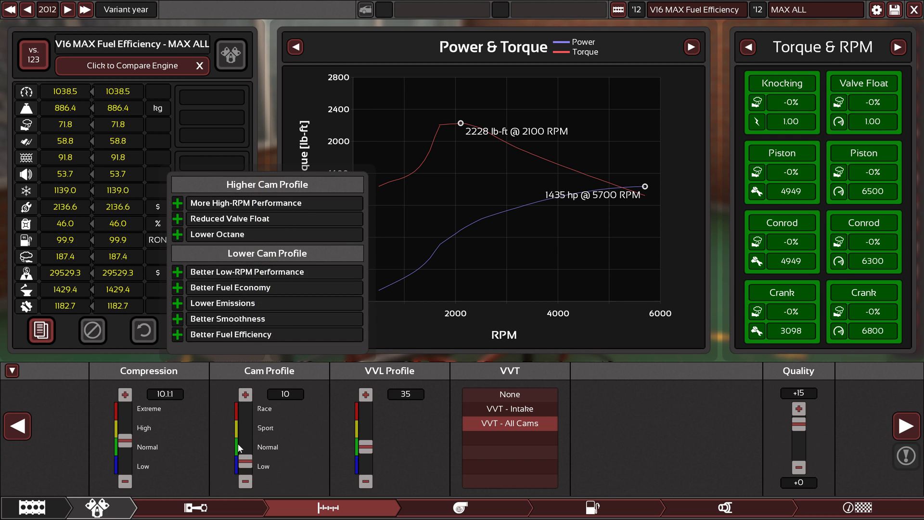
# Restore cam profile 10 and raise VVL profile to 35 for 1435 hp.
pyautogui.click(245, 395)
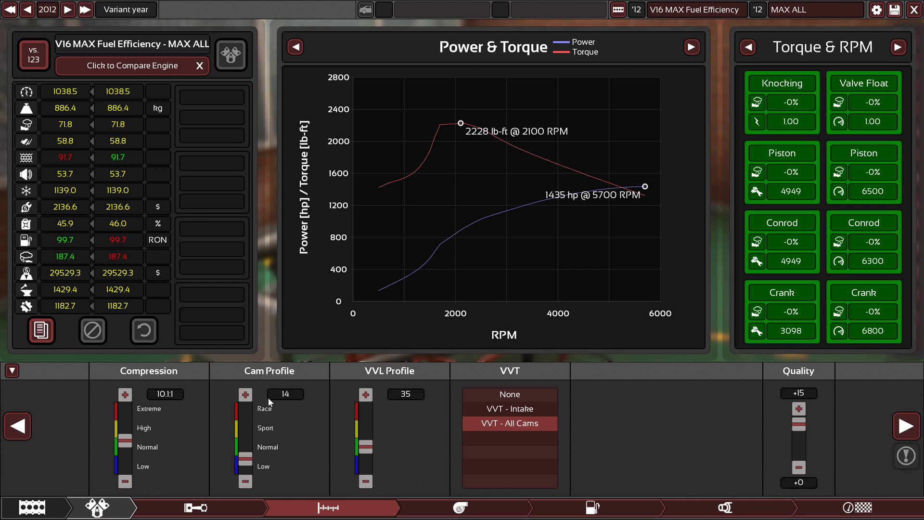
pyautogui.moveTo(58, 241)
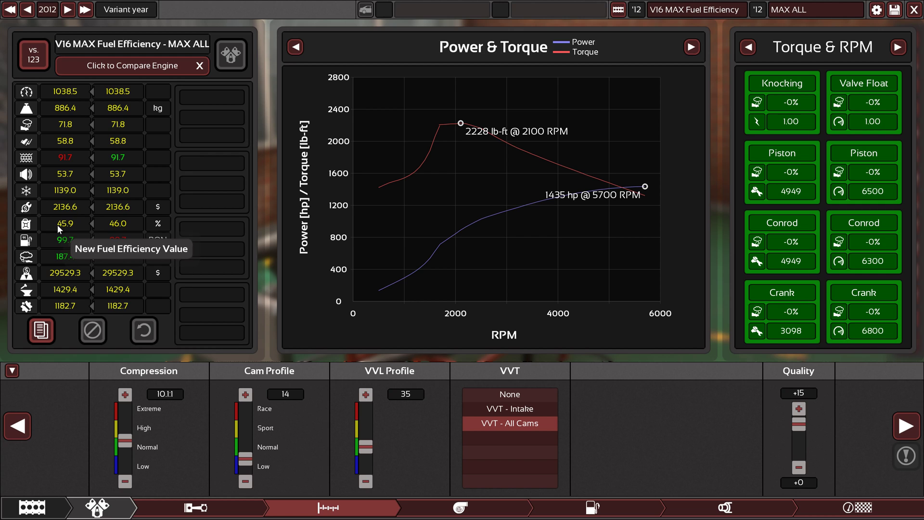
pyautogui.moveTo(250, 433)
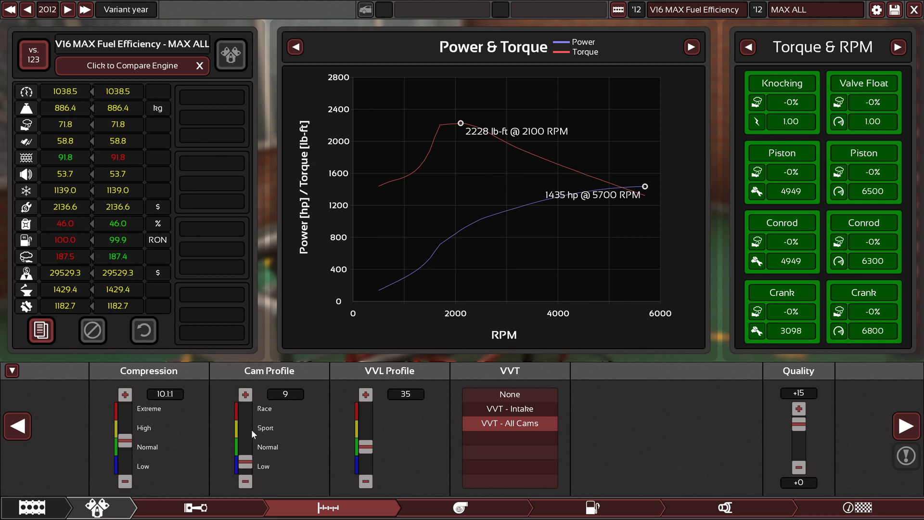
pyautogui.click(246, 394)
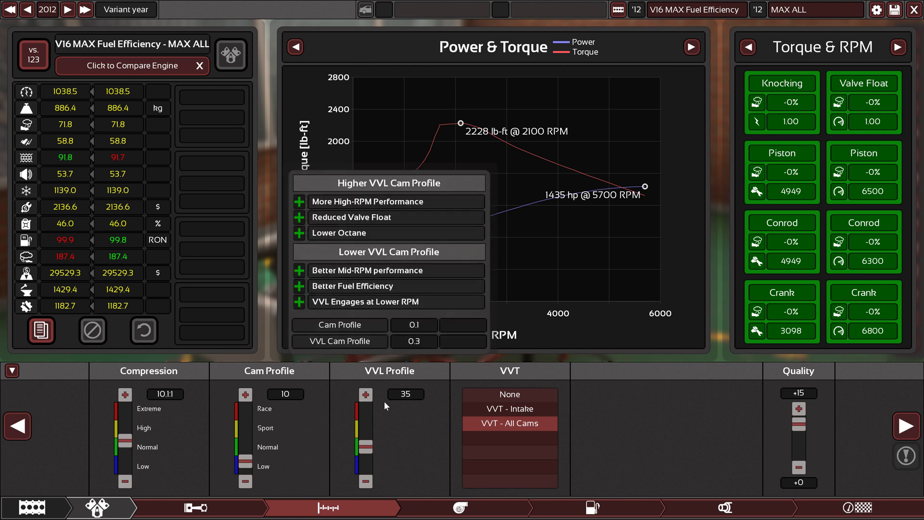
pyautogui.click(366, 395)
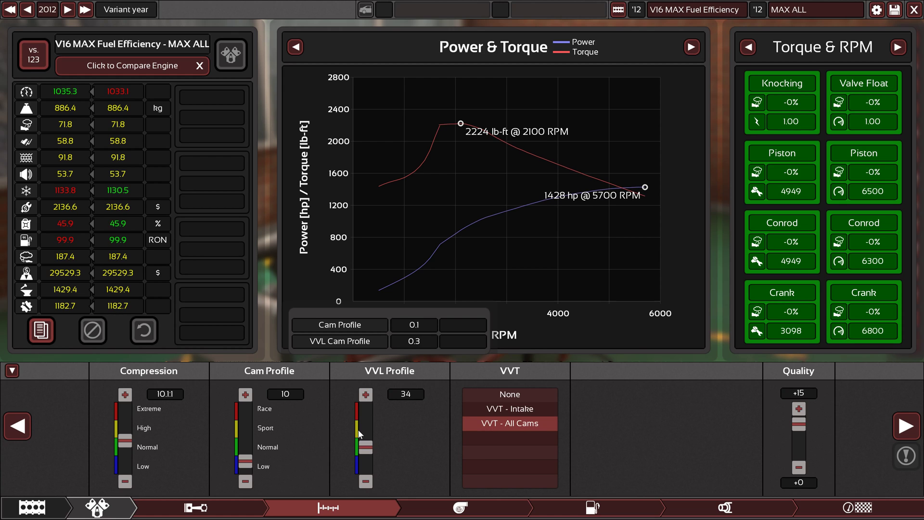
pyautogui.click(366, 394)
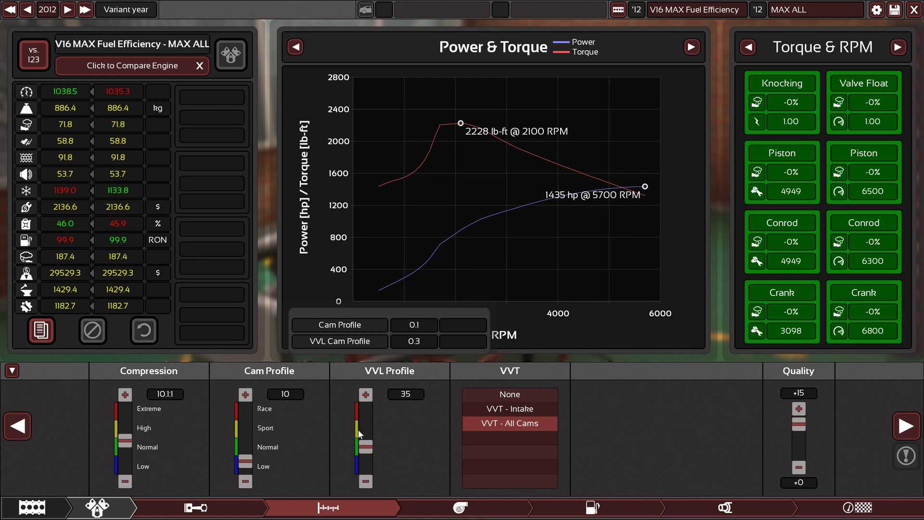
pyautogui.moveTo(496, 428)
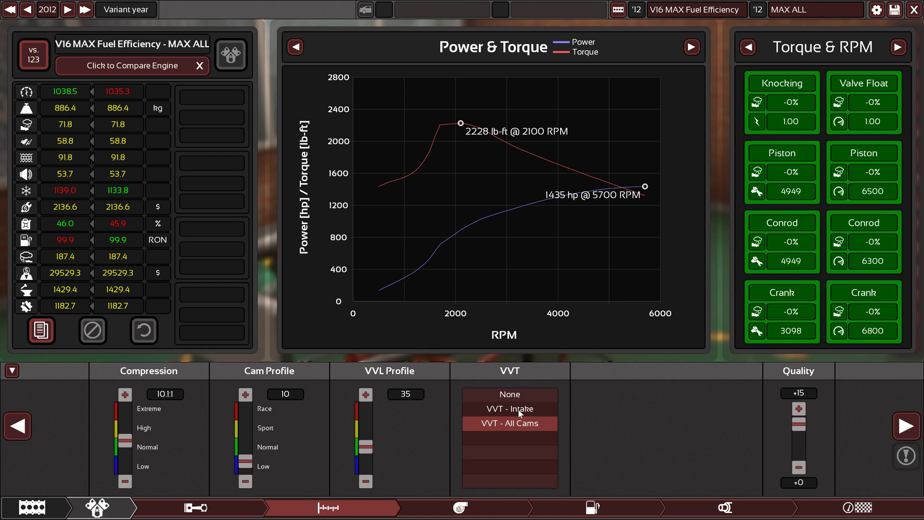
pyautogui.moveTo(707, 441)
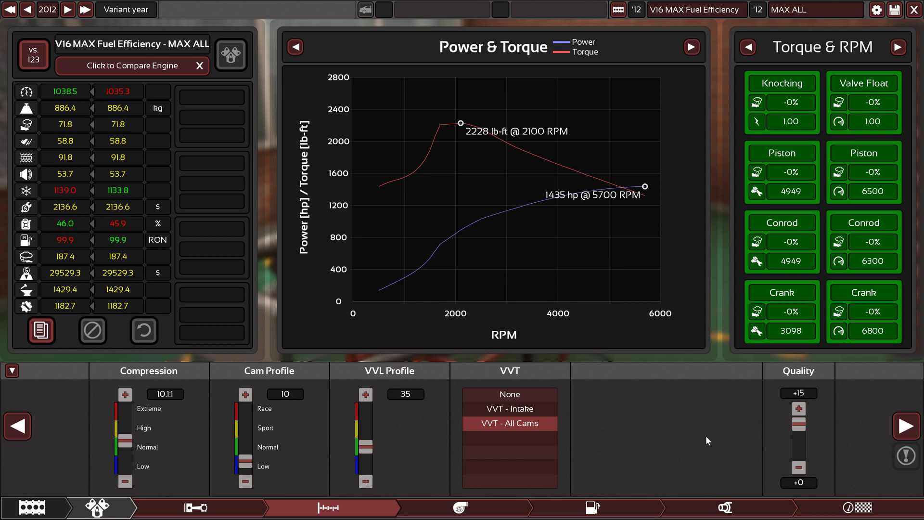
pyautogui.moveTo(510, 424)
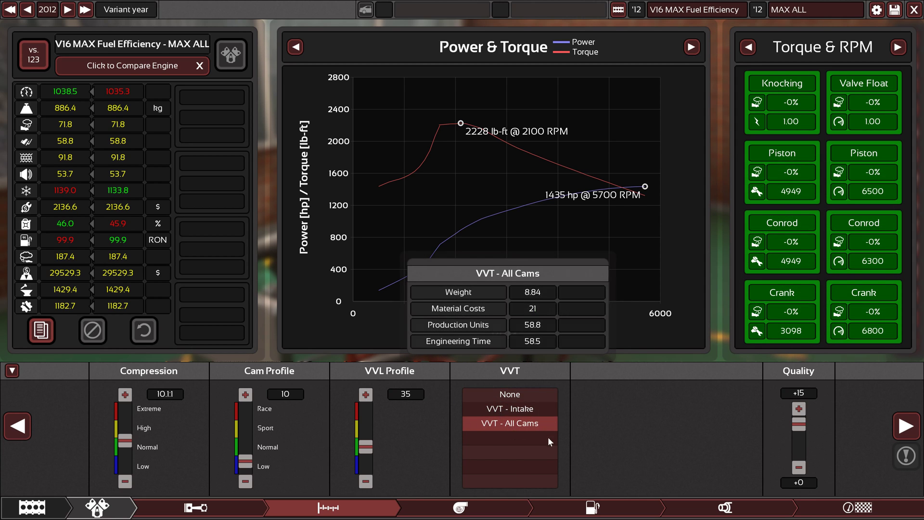
pyautogui.moveTo(744, 447)
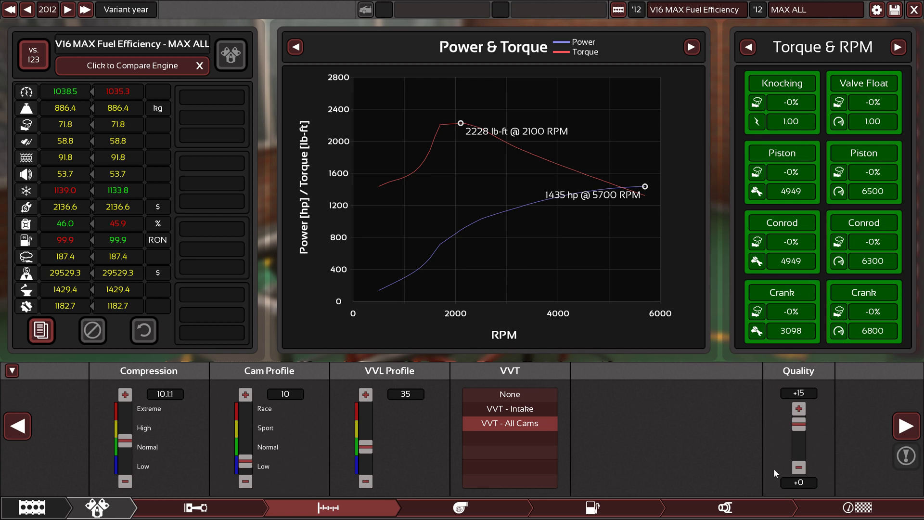
pyautogui.moveTo(86, 153)
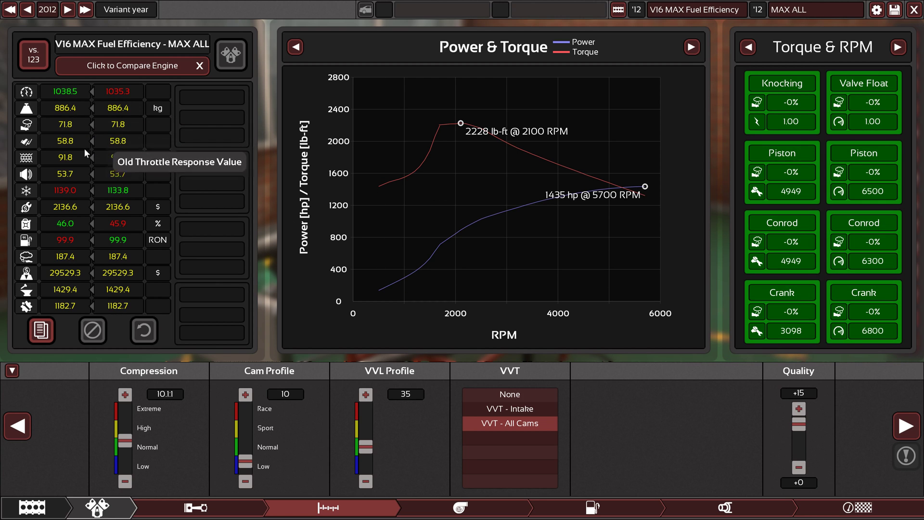
pyautogui.moveTo(29, 239)
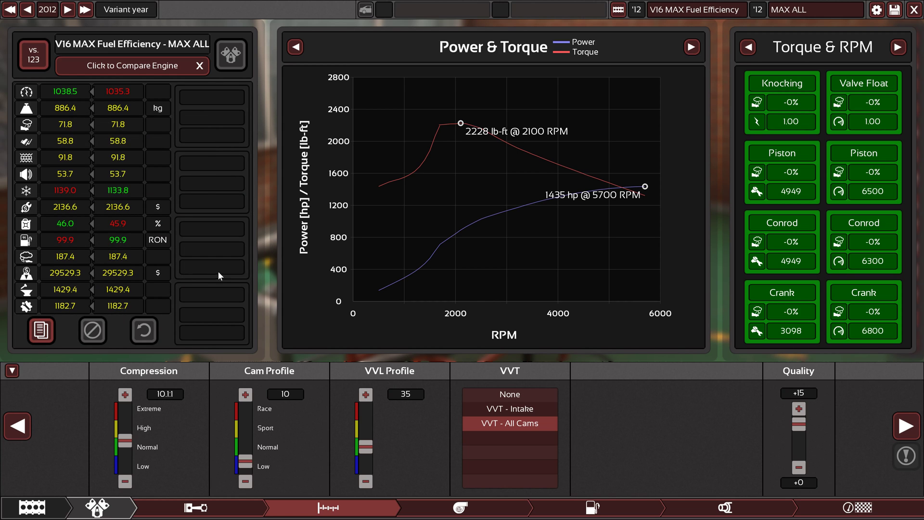
pyautogui.moveTo(69, 308)
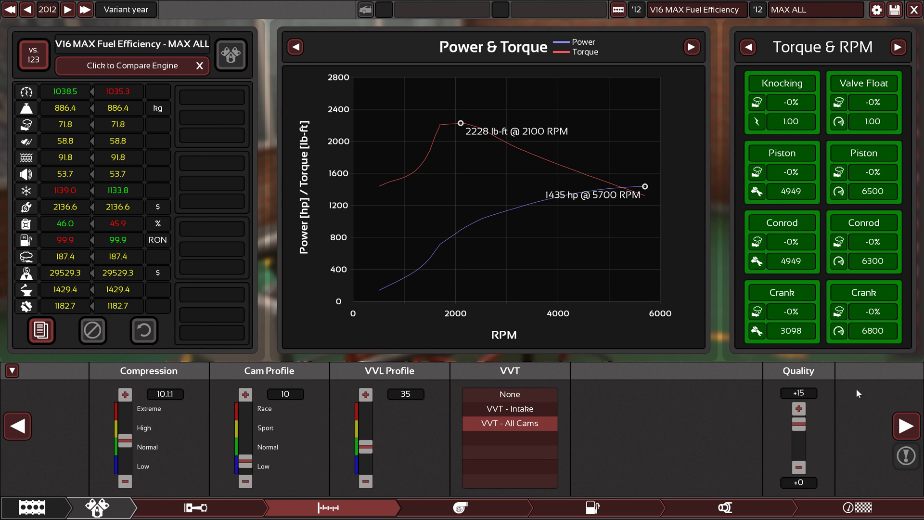
# Review the twin ball-bearing turbo page, then continue to the fuel system.
pyautogui.click(458, 506)
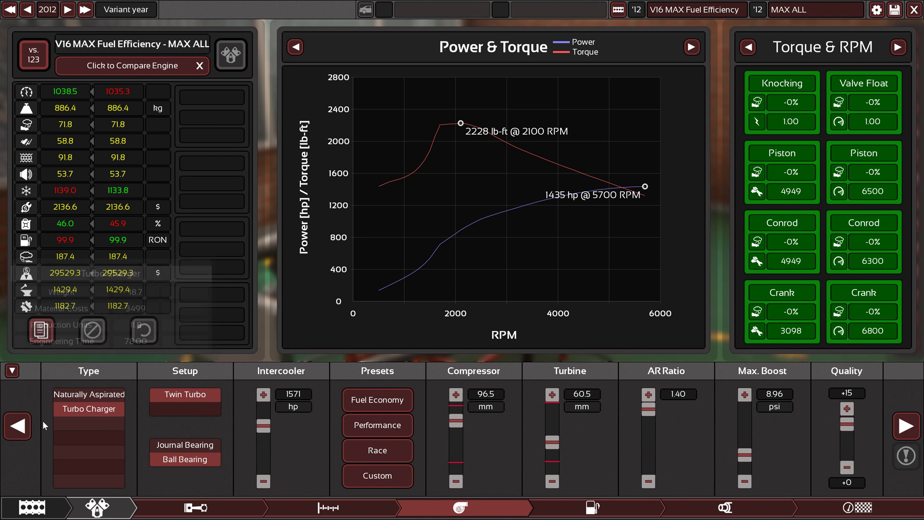
pyautogui.moveTo(202, 397)
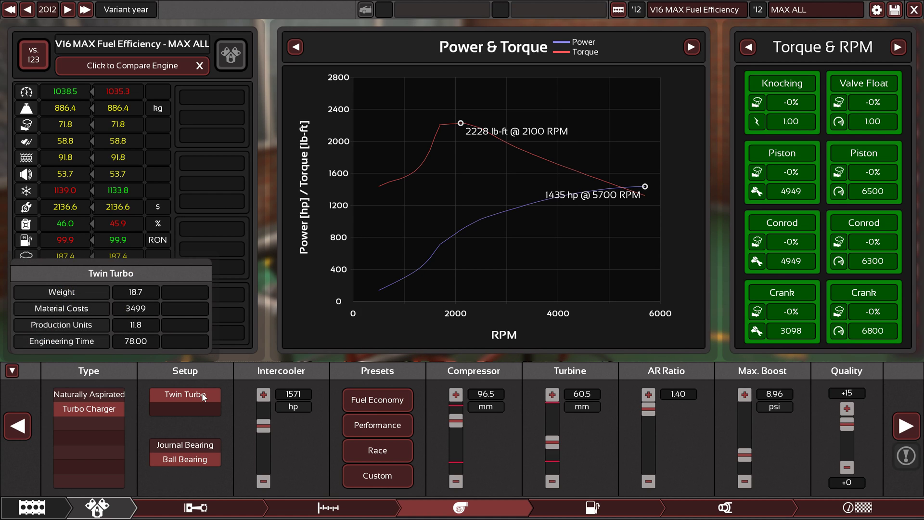
pyautogui.moveTo(196, 399)
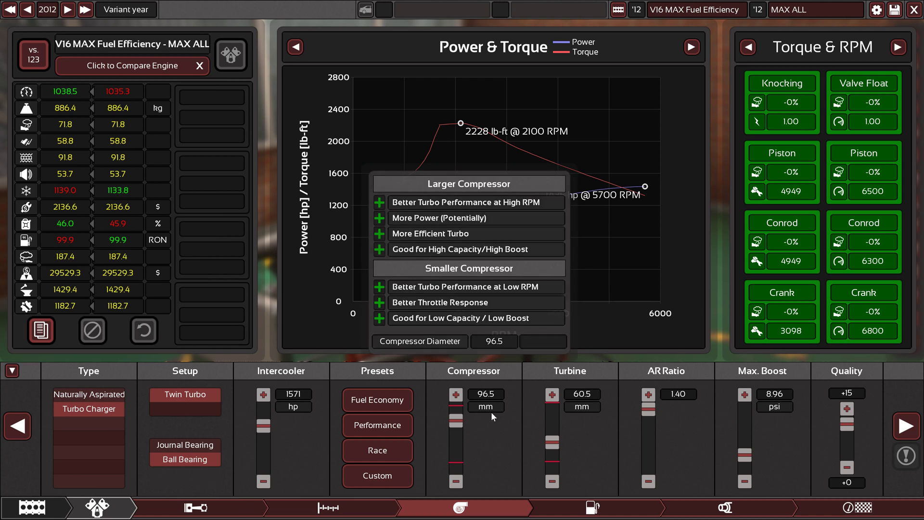
pyautogui.moveTo(260, 377)
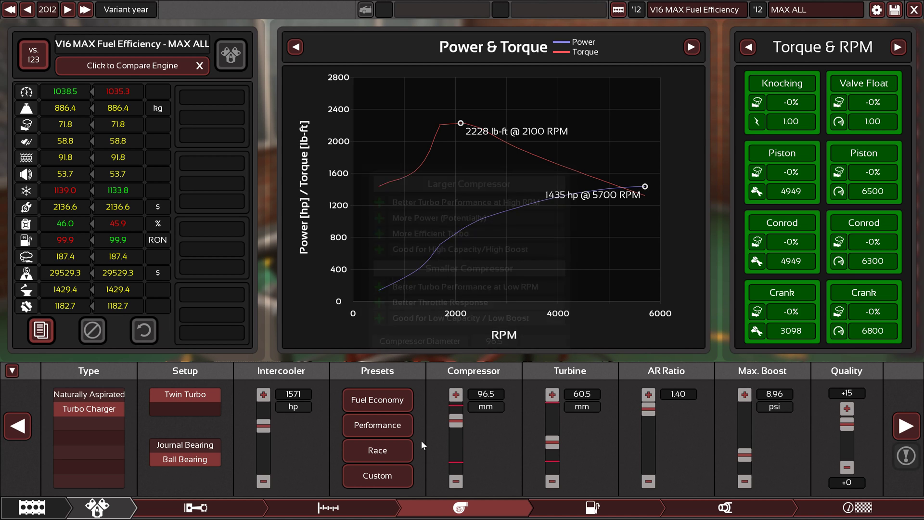
pyautogui.moveTo(511, 408)
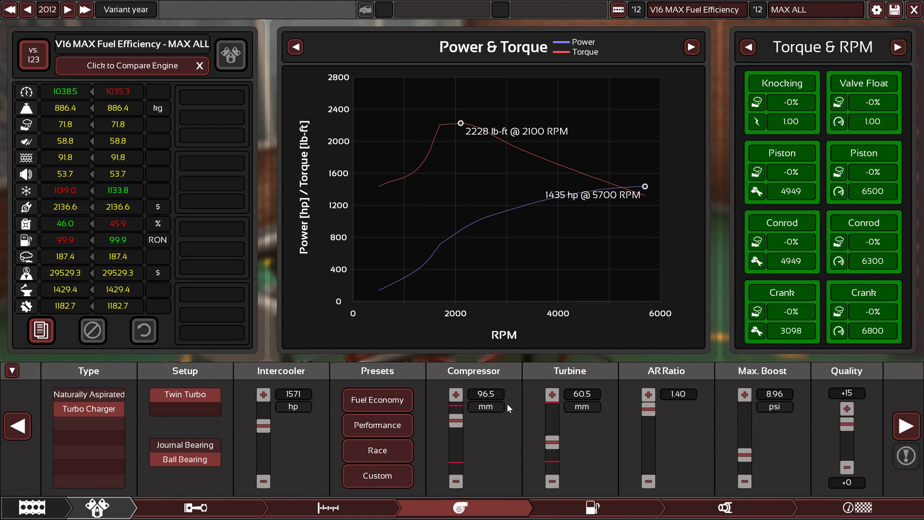
pyautogui.moveTo(606, 445)
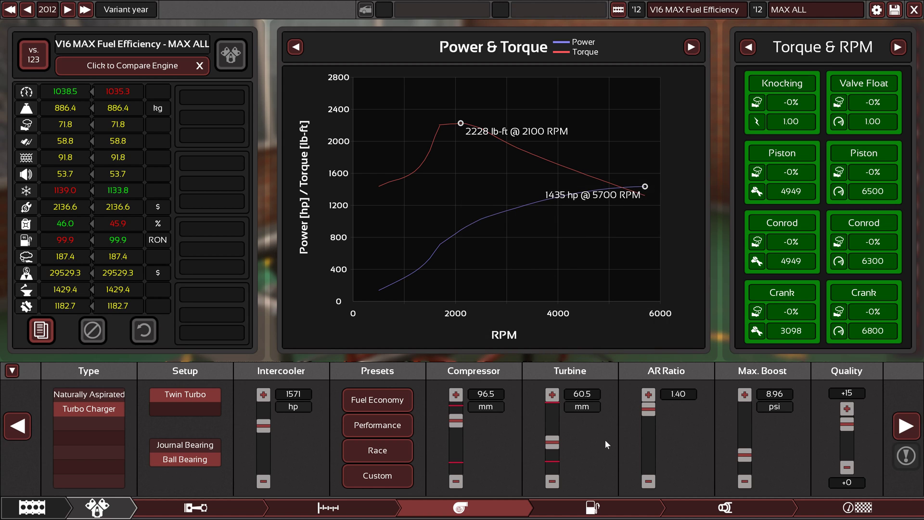
pyautogui.moveTo(654, 463)
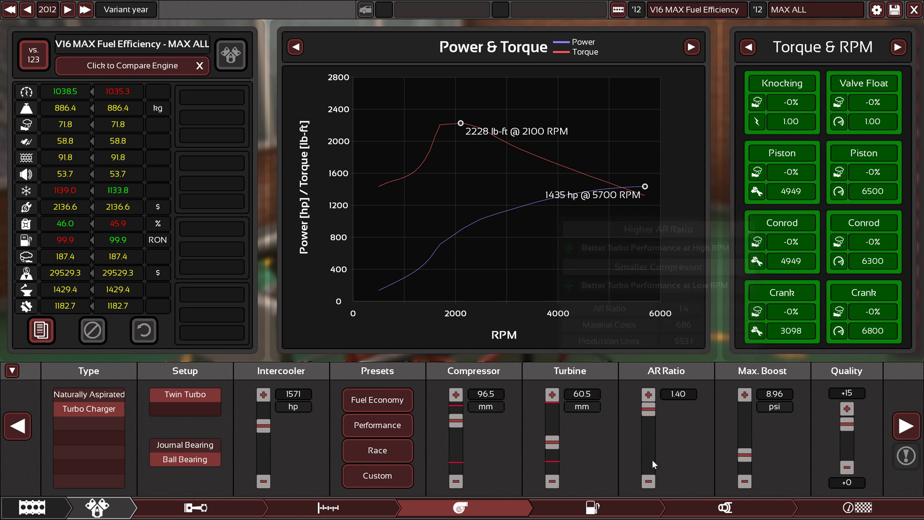
pyautogui.moveTo(560, 448)
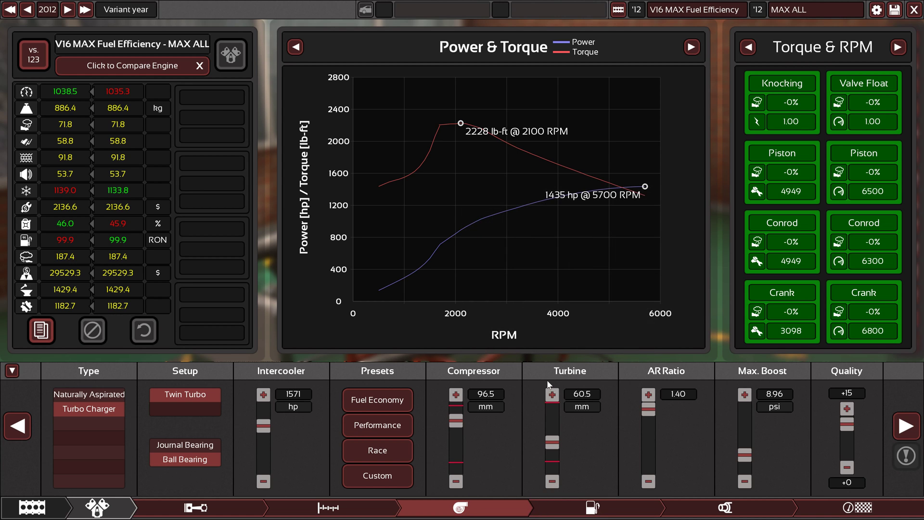
pyautogui.moveTo(557, 404)
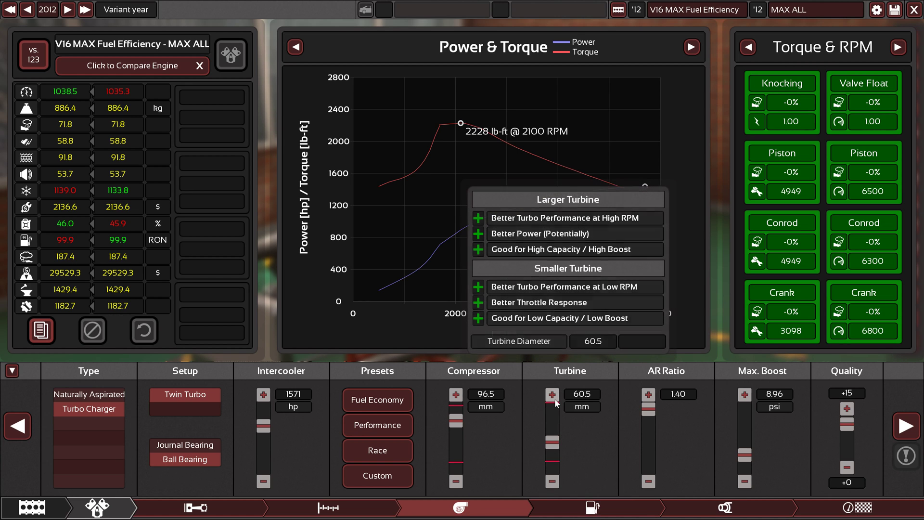
pyautogui.moveTo(591, 381)
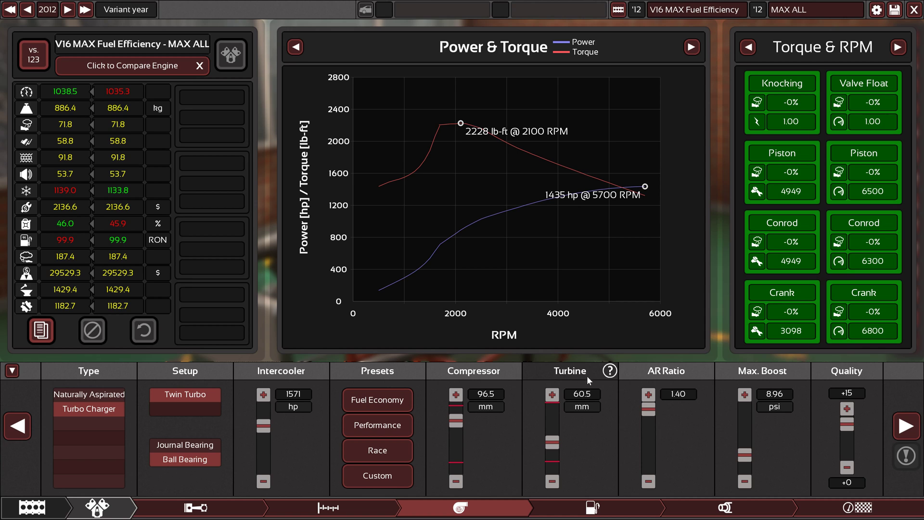
pyautogui.moveTo(499, 141)
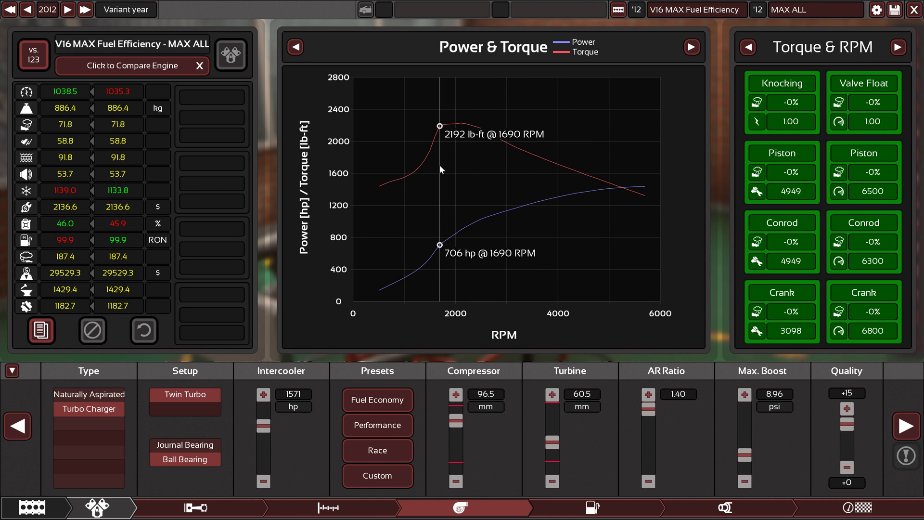
pyautogui.moveTo(500, 234)
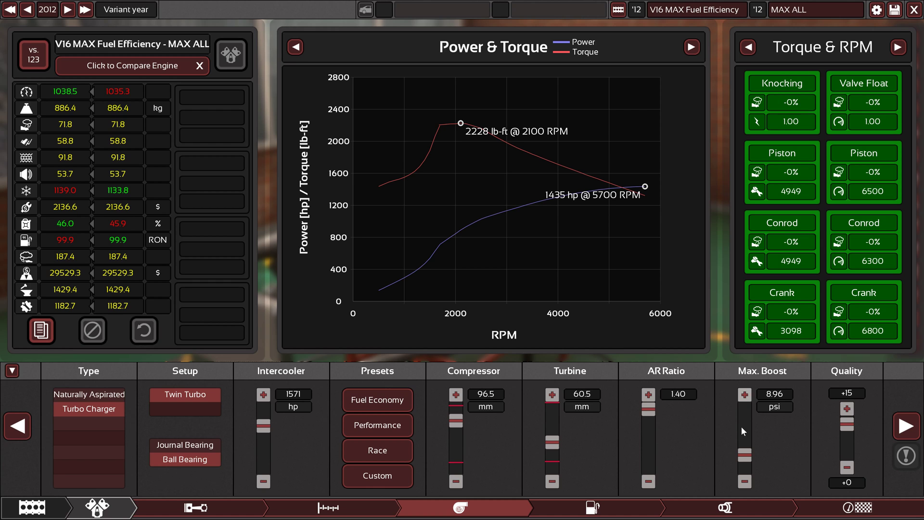
pyautogui.moveTo(175, 135)
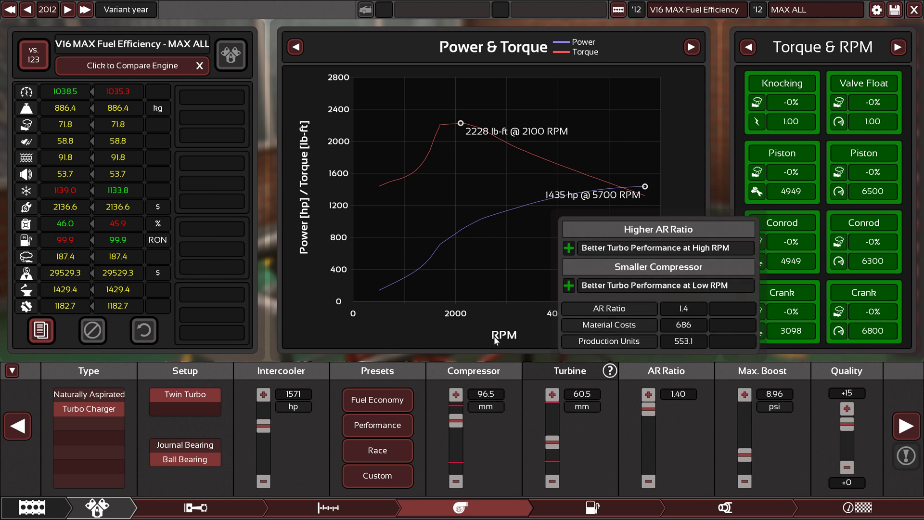
pyautogui.moveTo(773, 467)
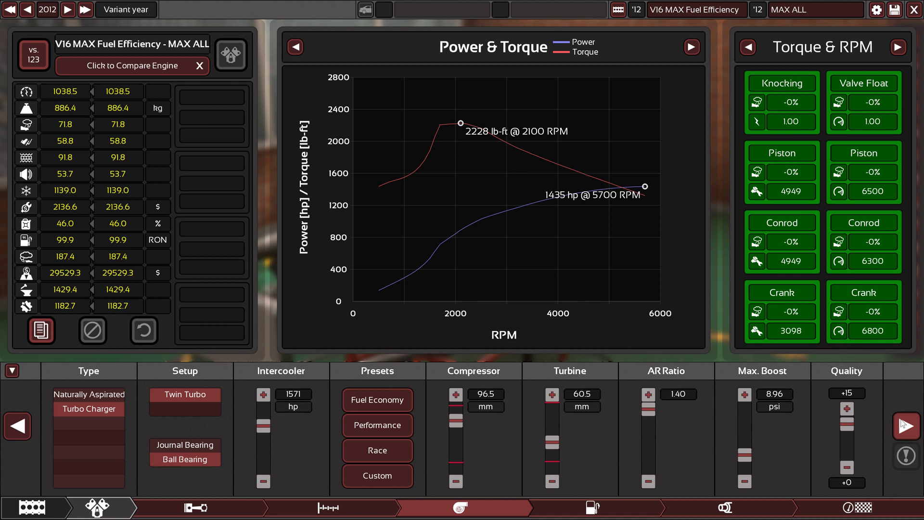
pyautogui.click(593, 508)
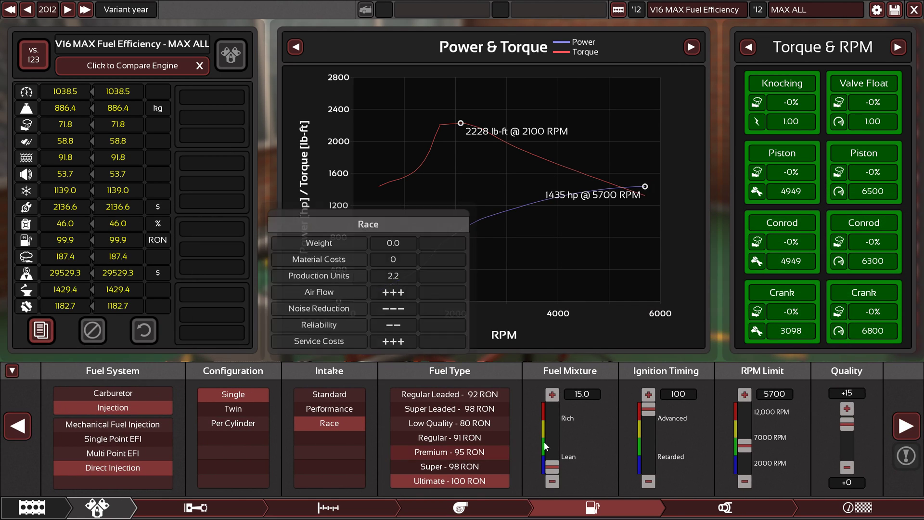
pyautogui.moveTo(491, 441)
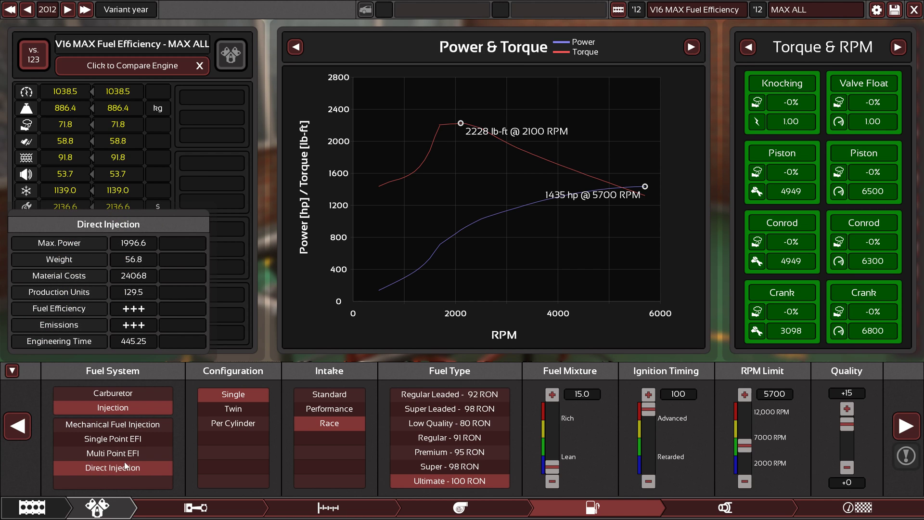
pyautogui.moveTo(184, 483)
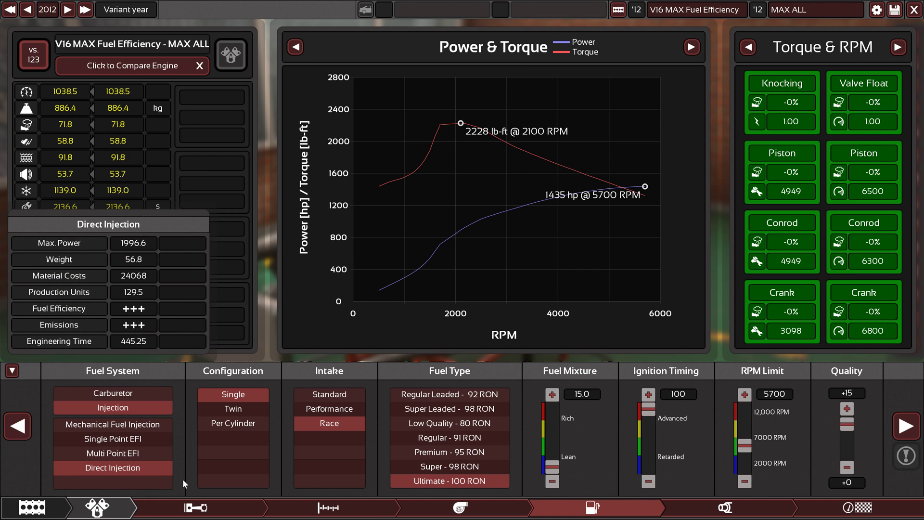
pyautogui.moveTo(92, 472)
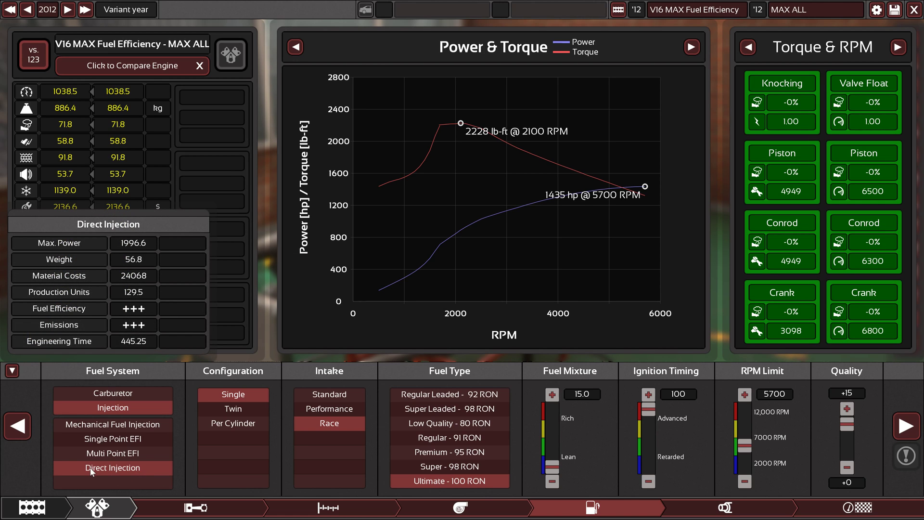
pyautogui.moveTo(130, 474)
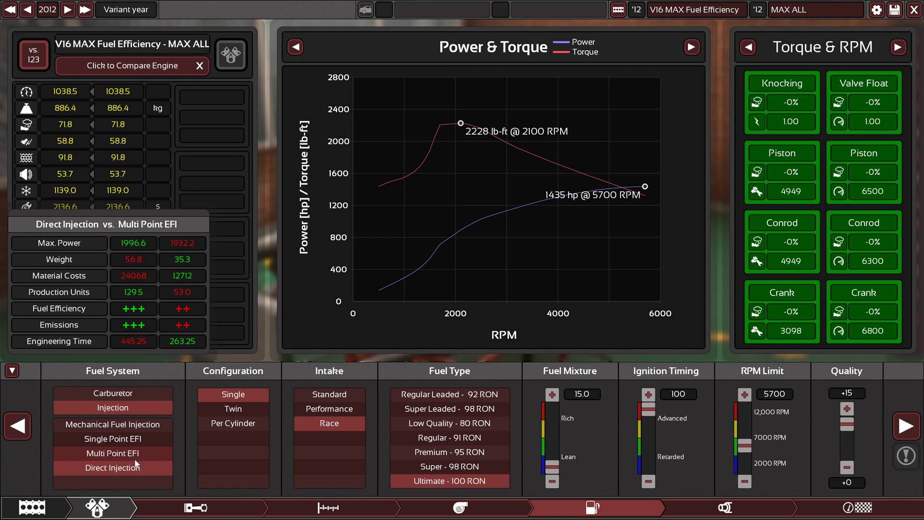
pyautogui.moveTo(126, 456)
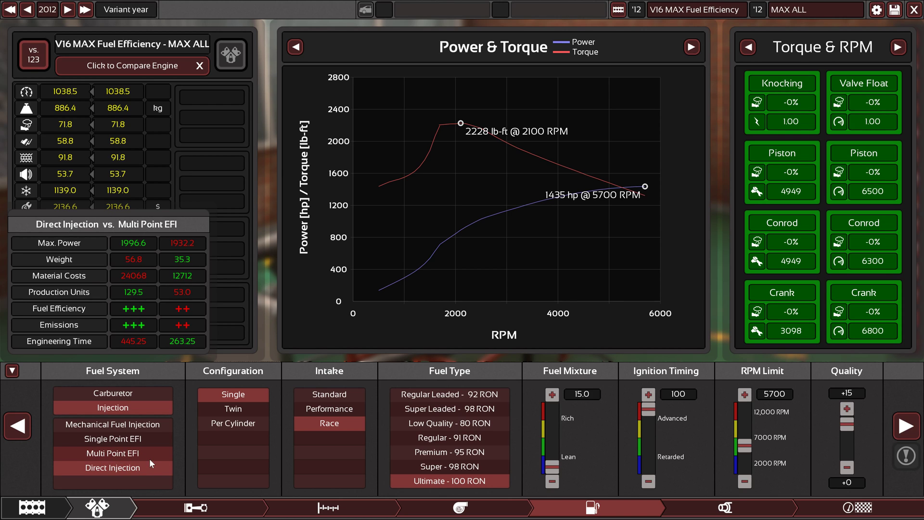
pyautogui.moveTo(114, 455)
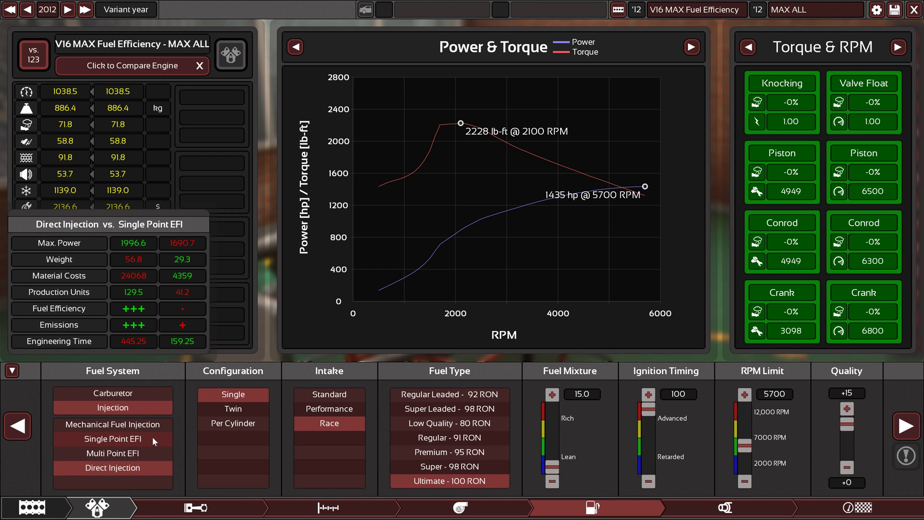
pyautogui.moveTo(114, 460)
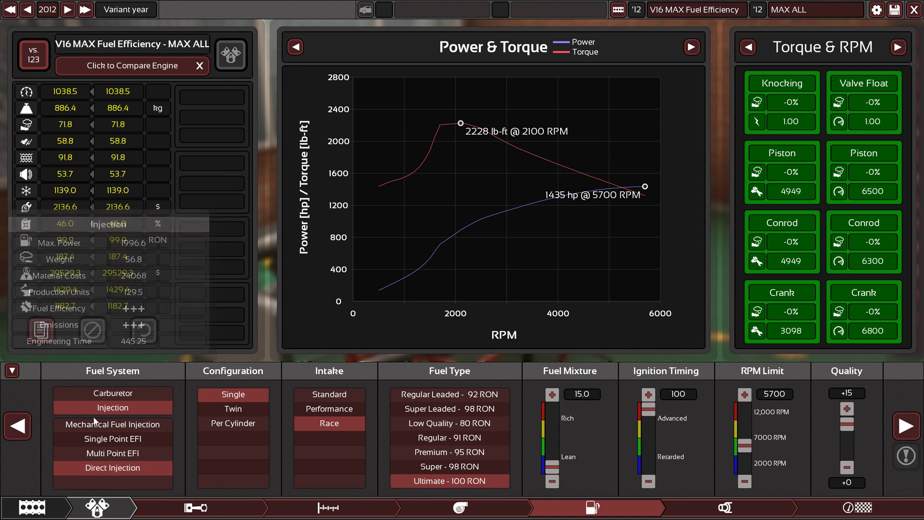
pyautogui.moveTo(179, 426)
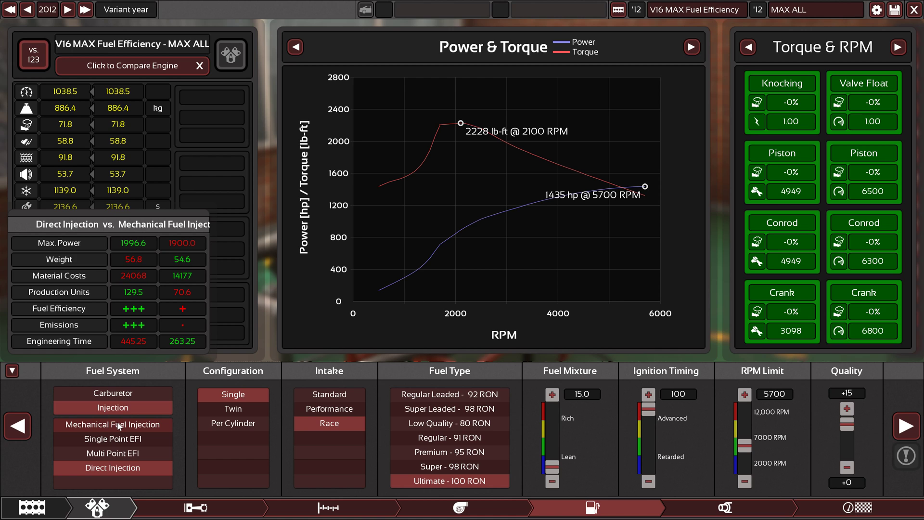
pyautogui.moveTo(124, 439)
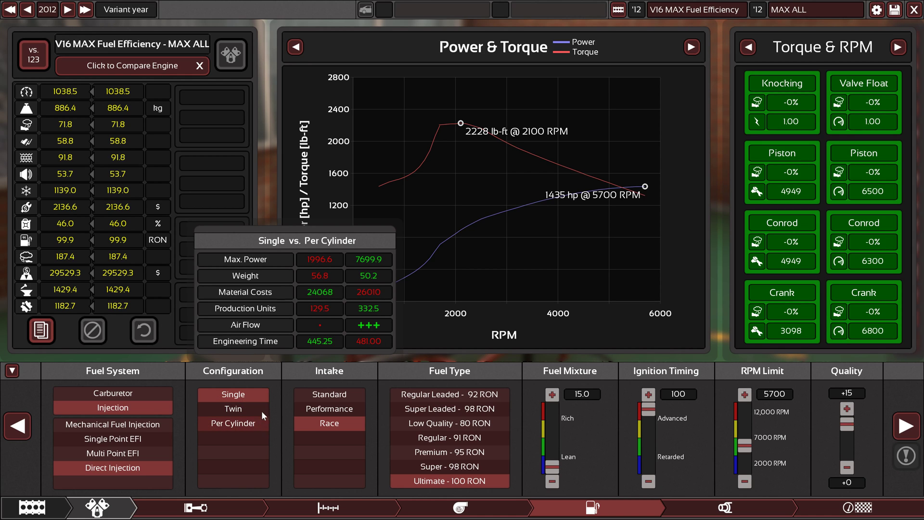
pyautogui.click(232, 395)
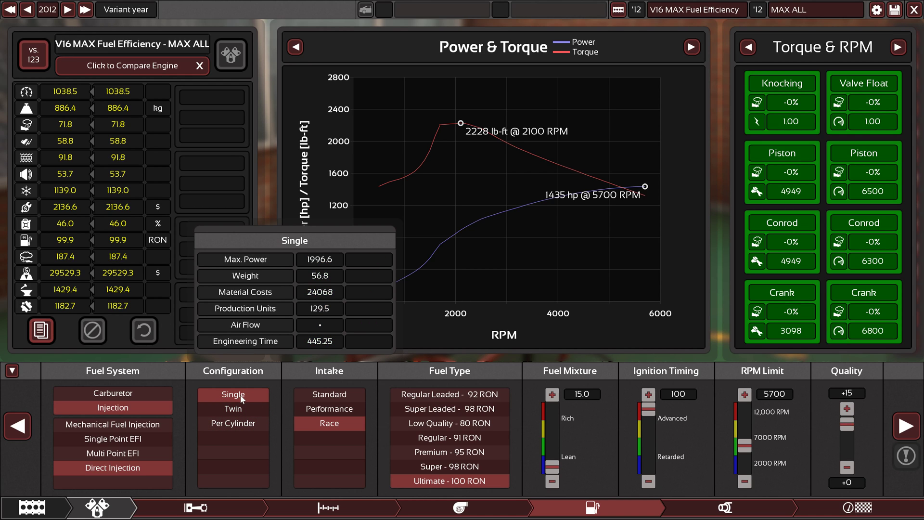
pyautogui.moveTo(221, 404)
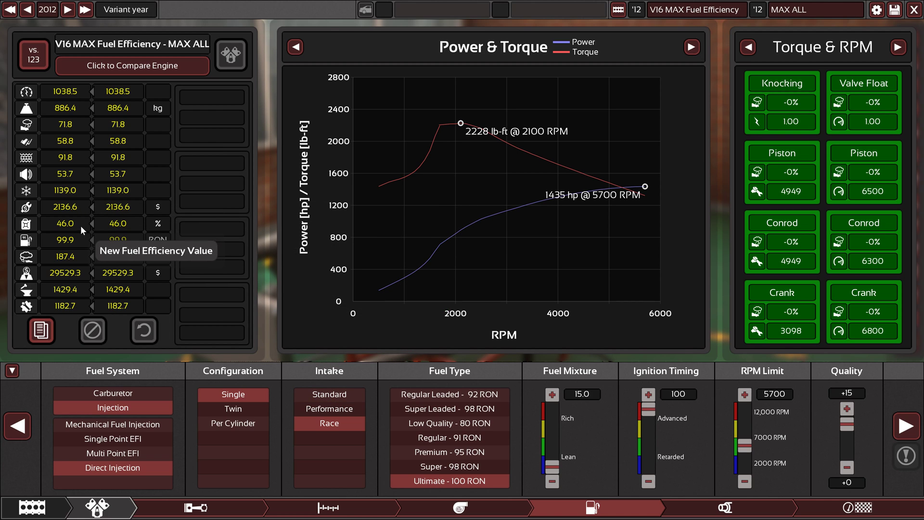
pyautogui.moveTo(308, 422)
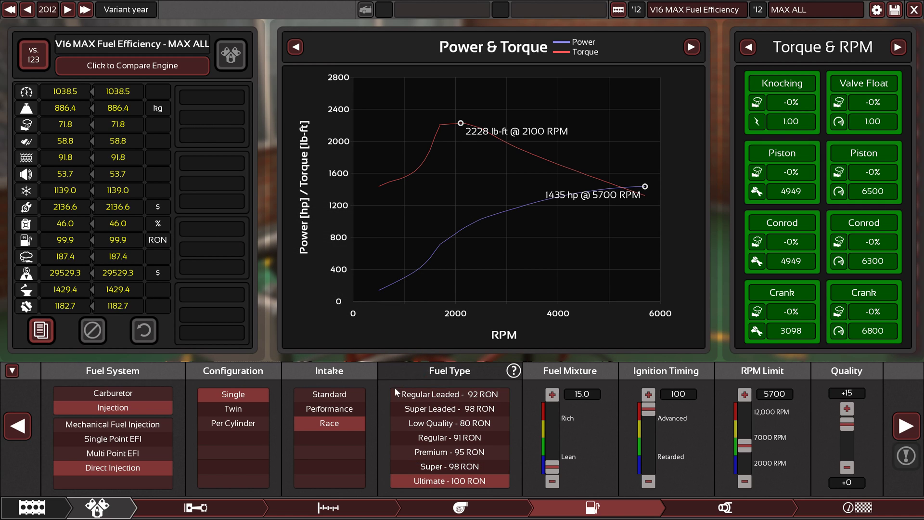
pyautogui.moveTo(463, 382)
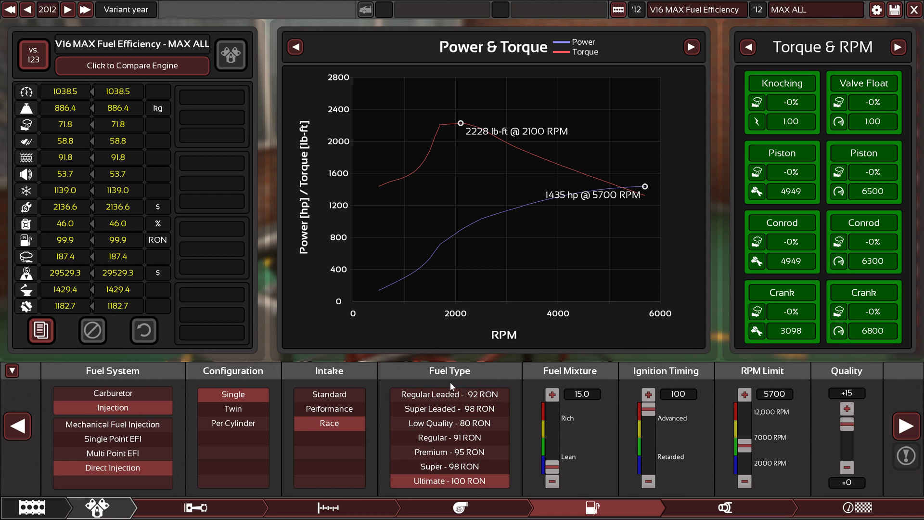
pyautogui.moveTo(464, 467)
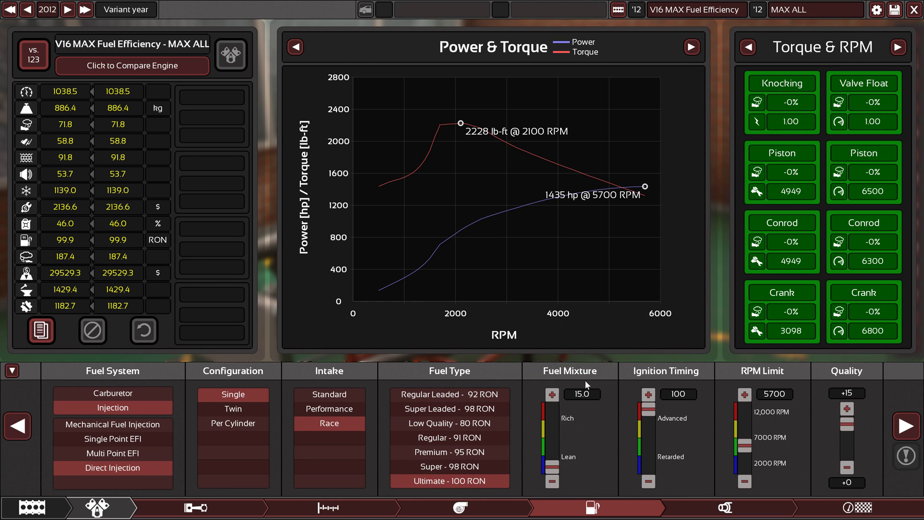
pyautogui.moveTo(53, 224)
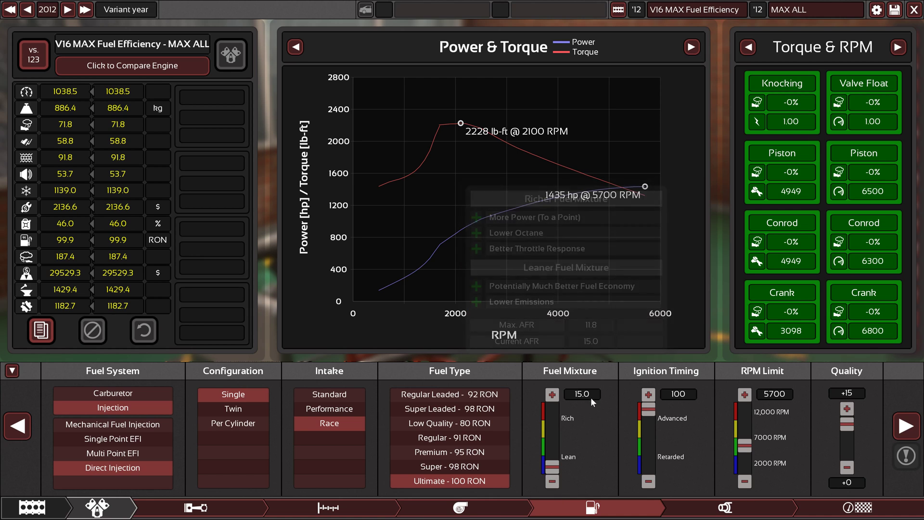
pyautogui.moveTo(579, 395)
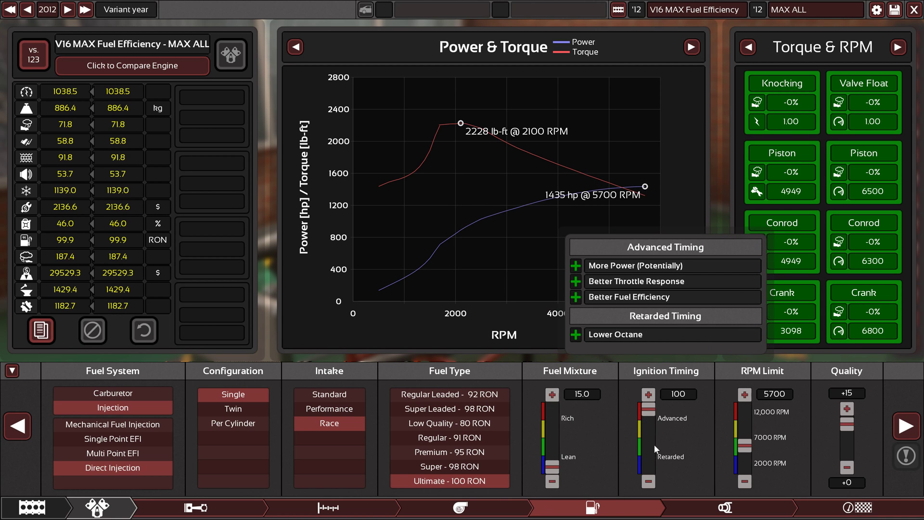
pyautogui.moveTo(664, 478)
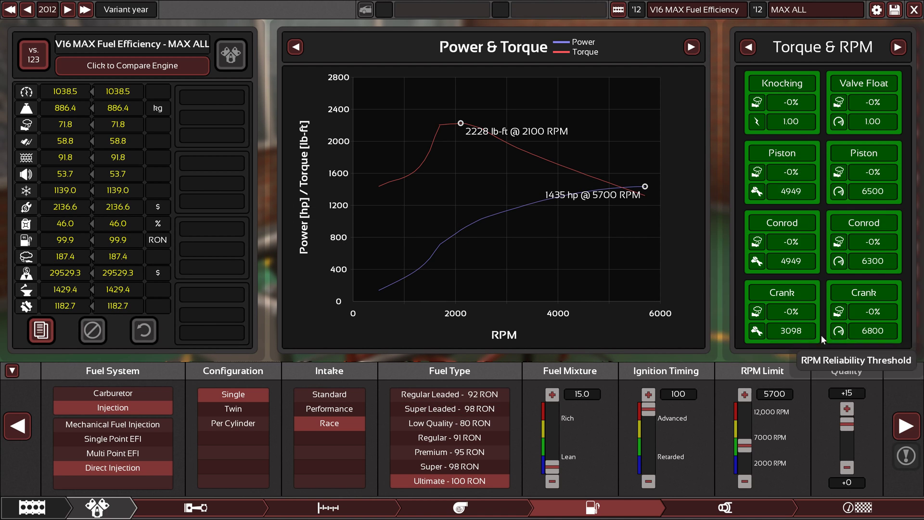
pyautogui.moveTo(899, 421)
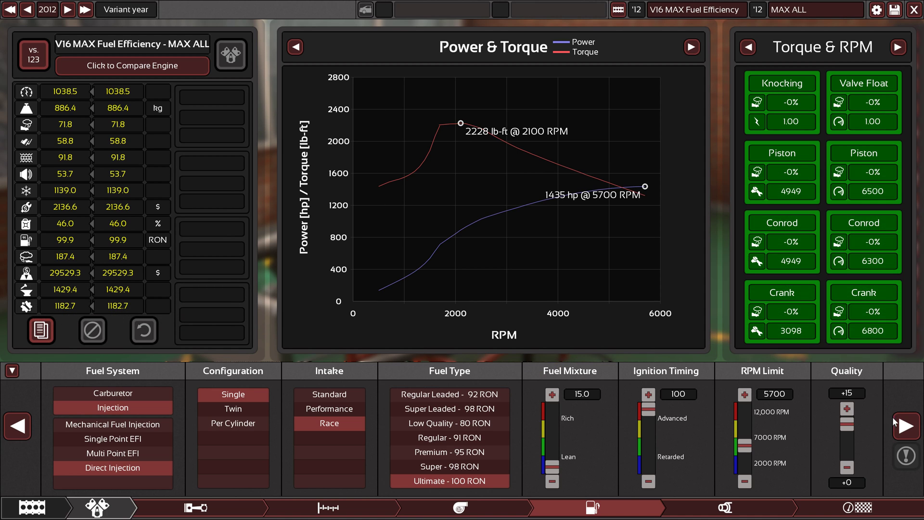
# Leave fuel at 100 RON and 15.0 mixture and continue to the exhaust stage.
pyautogui.click(723, 507)
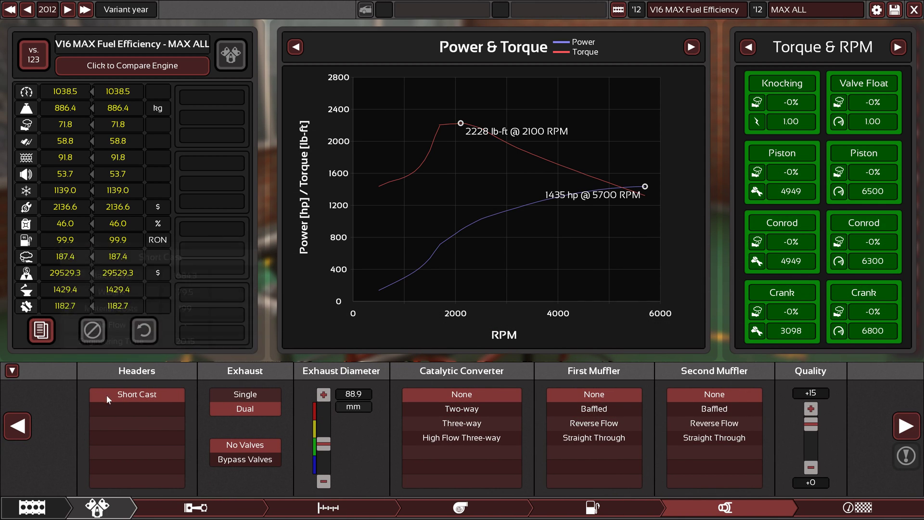
pyautogui.moveTo(137, 395)
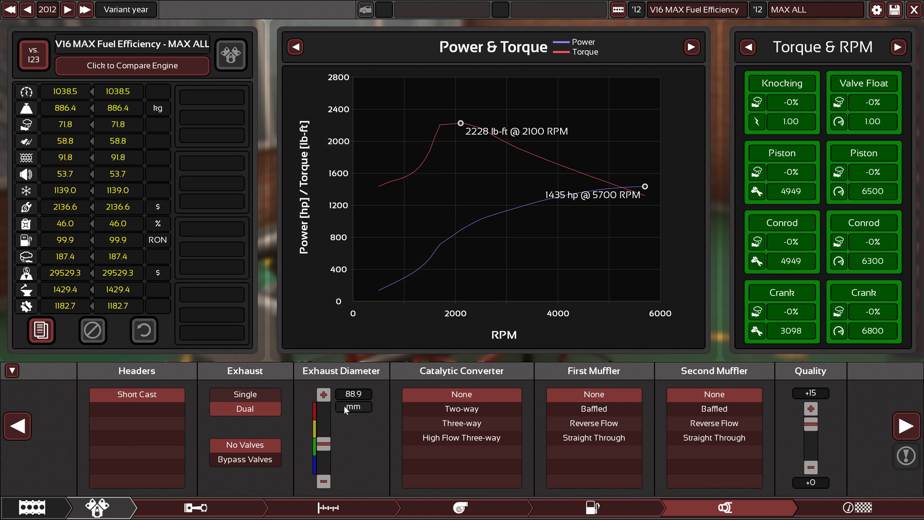
pyautogui.moveTo(332, 407)
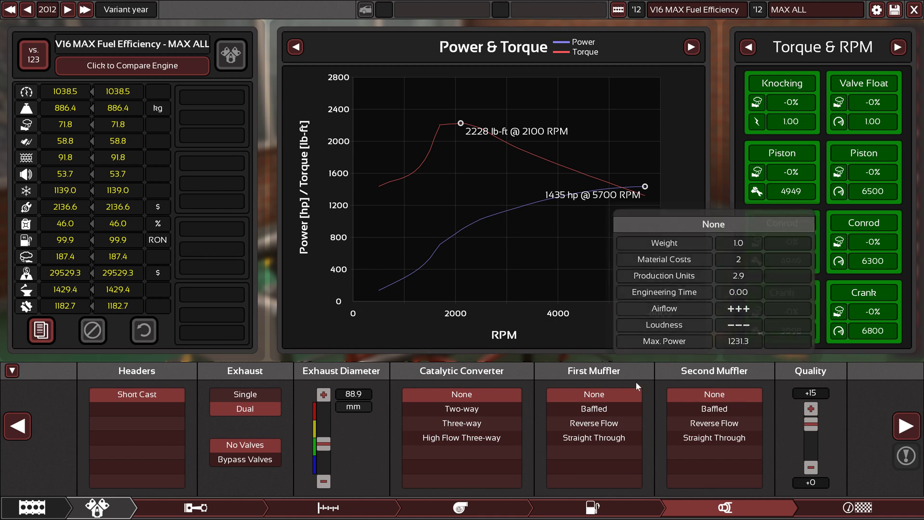
pyautogui.moveTo(462, 438)
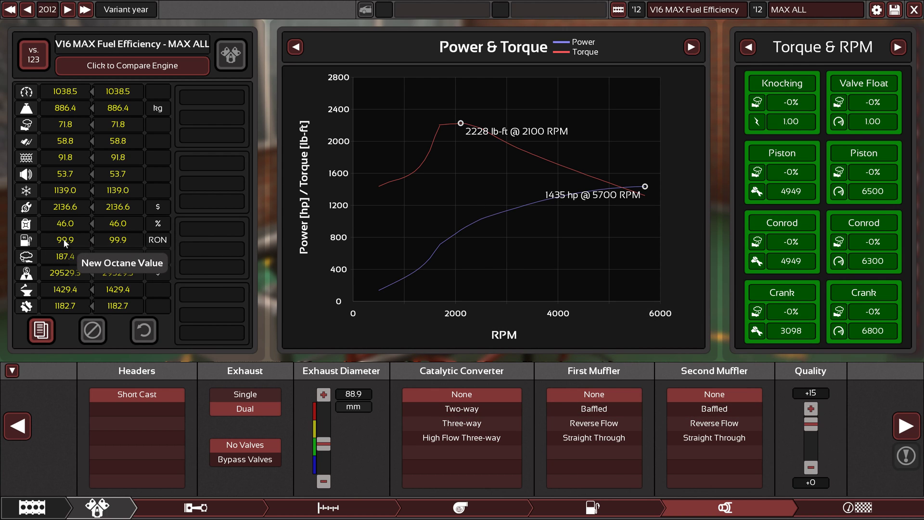
pyautogui.moveTo(86, 235)
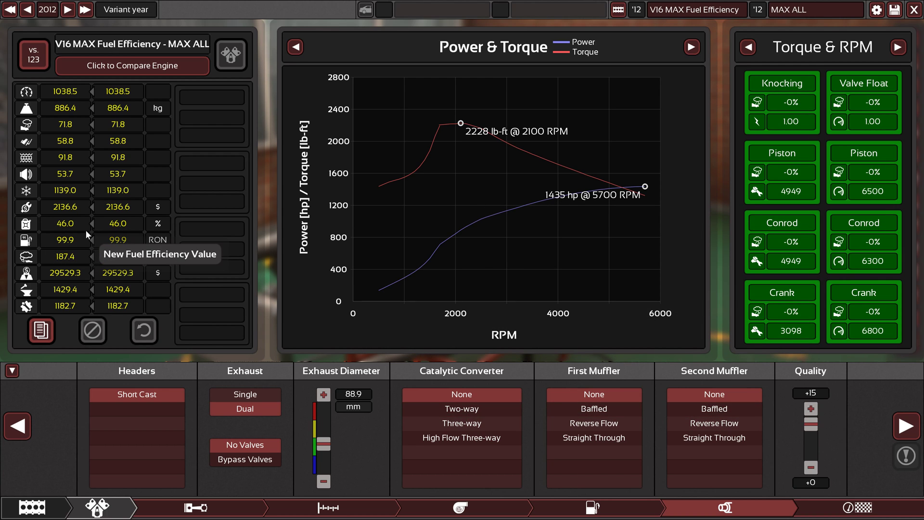
pyautogui.moveTo(593, 395)
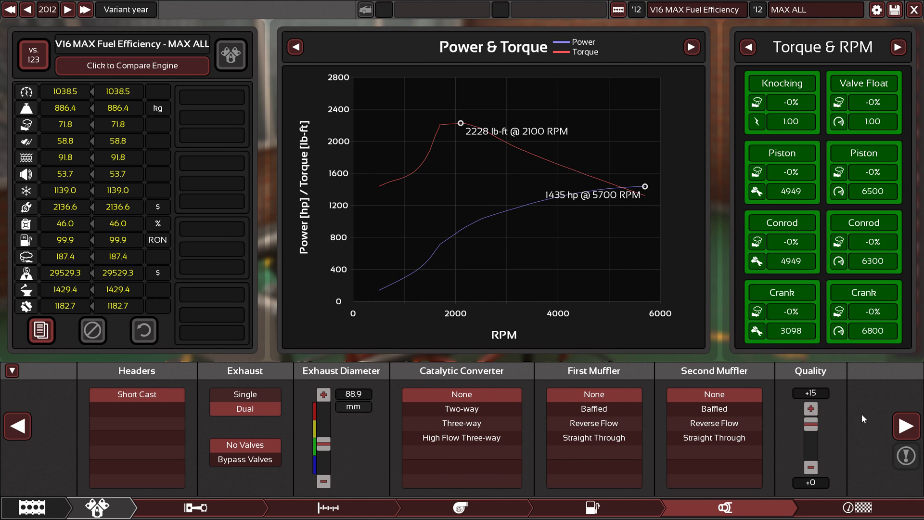
pyautogui.moveTo(810, 383)
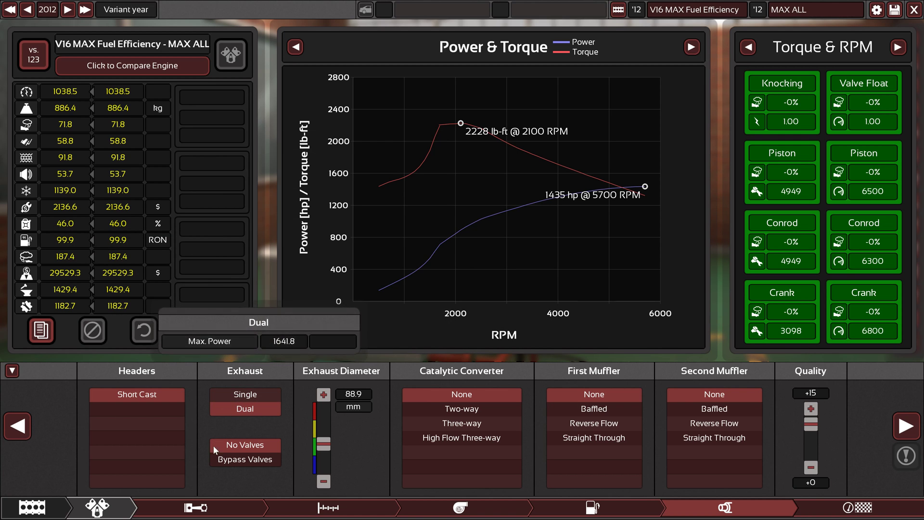
pyautogui.moveTo(74, 224)
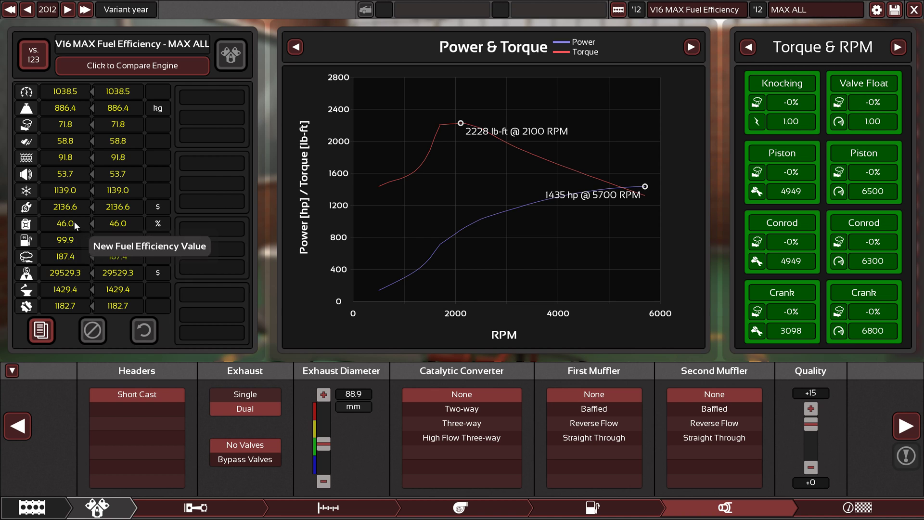
pyautogui.moveTo(593, 359)
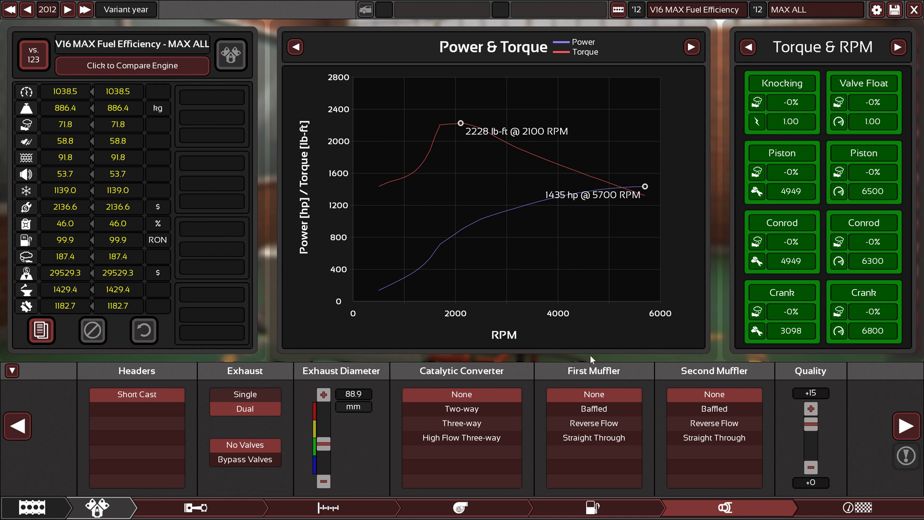